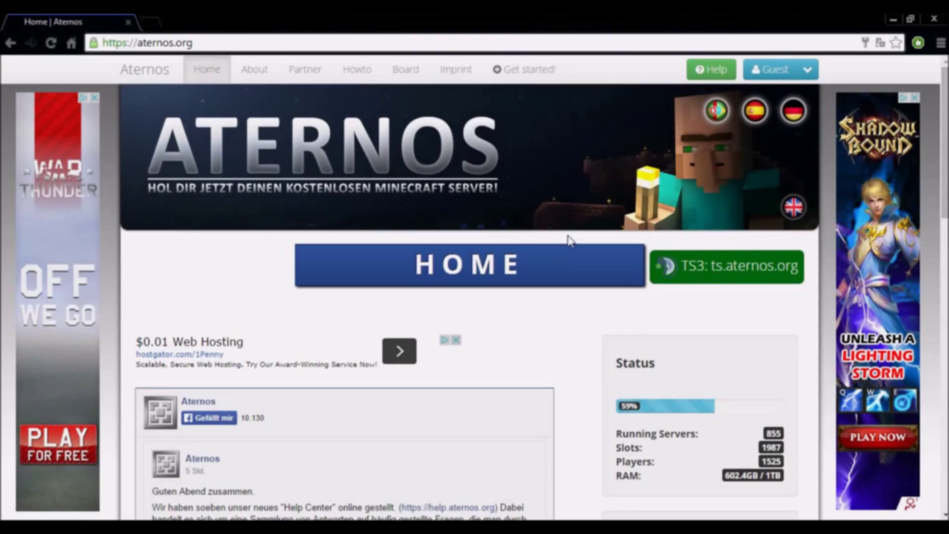
mouse_move(424, 236)
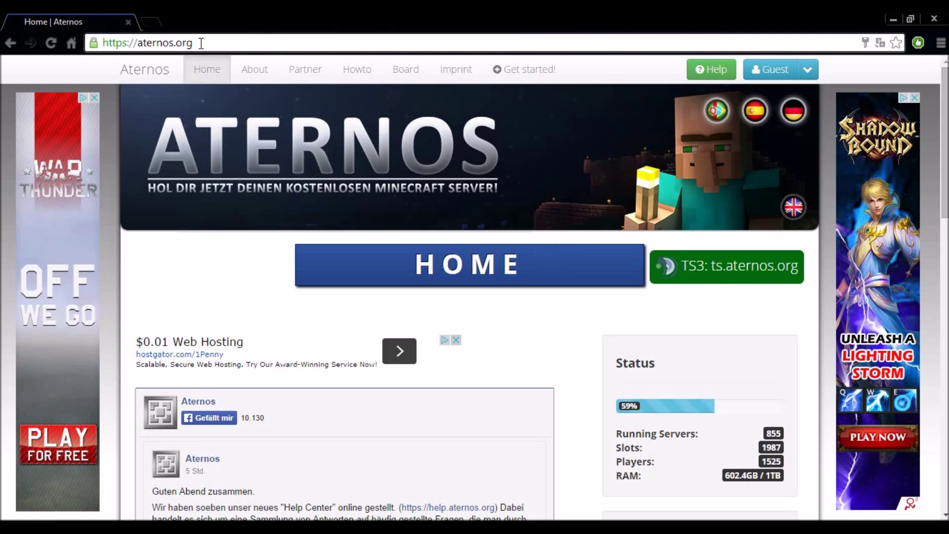
mouse_move(873, 103)
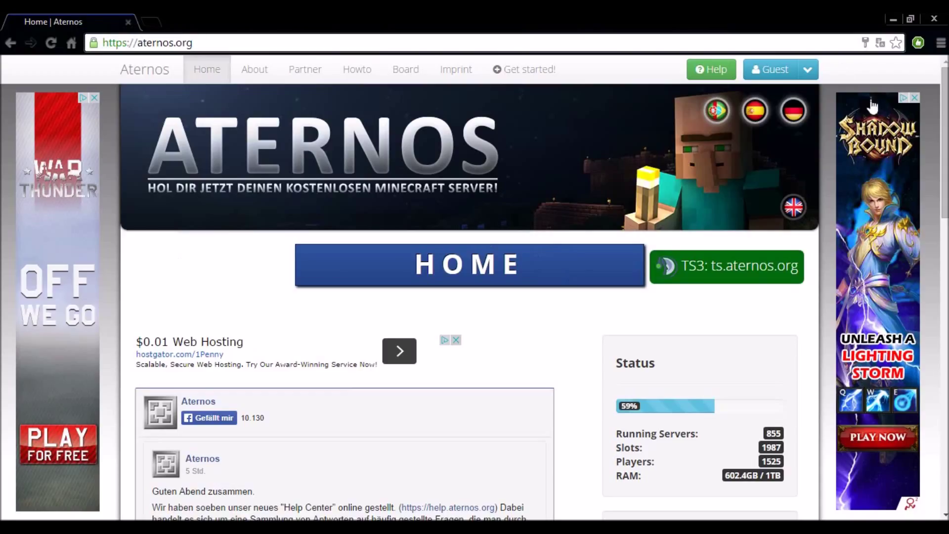
Open Aternos sign-up from the Guest menu and select the username, password and retype-password fields
click(806, 69)
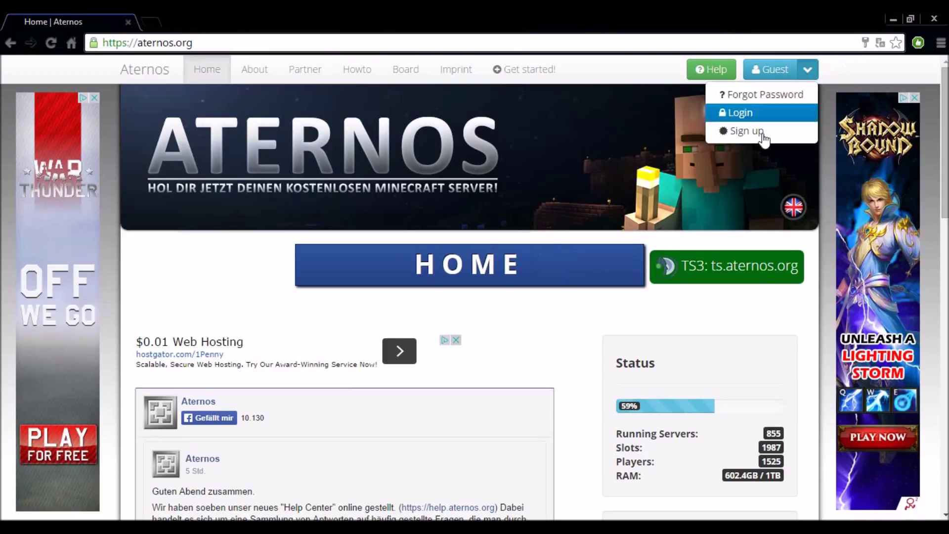
click(741, 130)
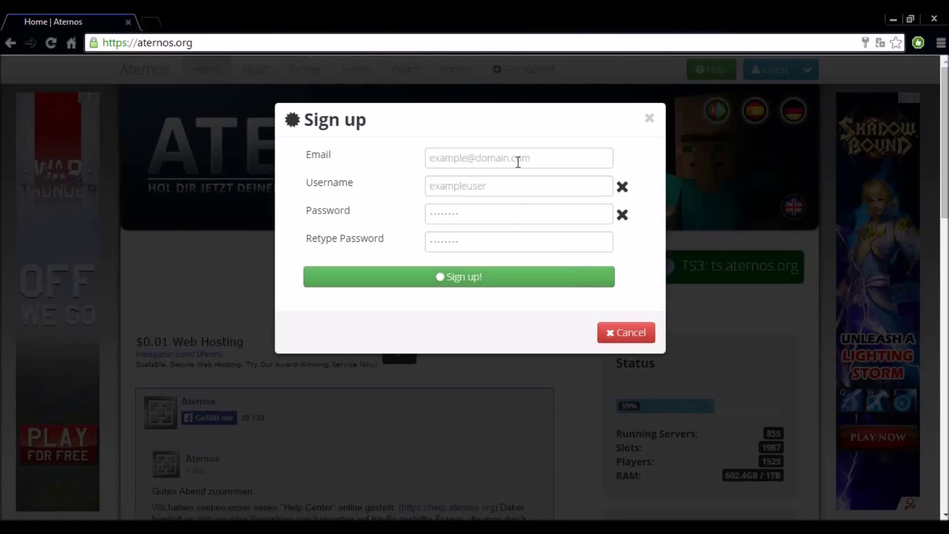
click(518, 185)
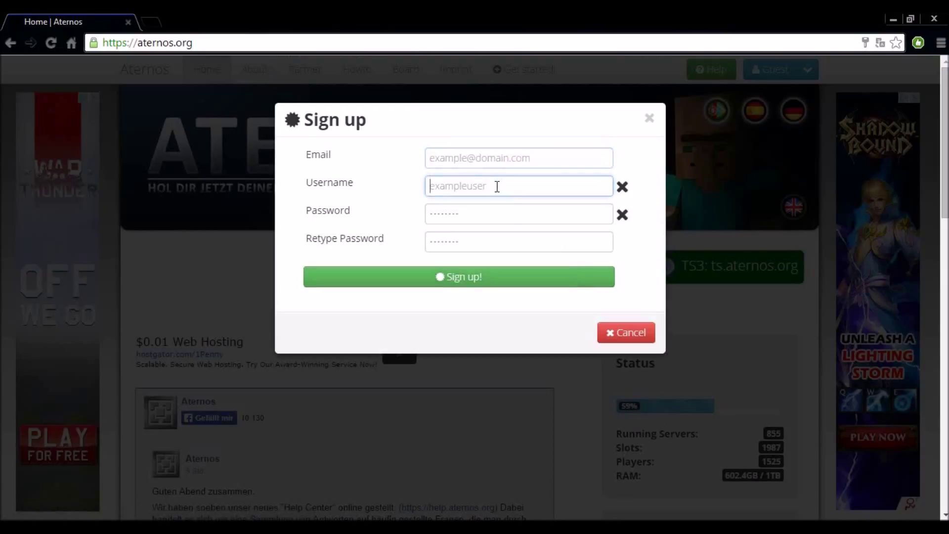
click(518, 214)
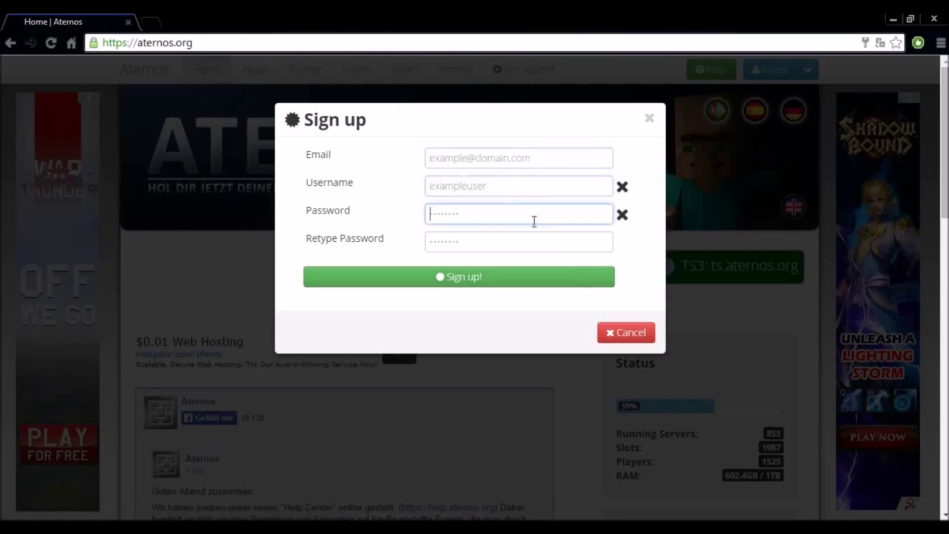
click(518, 241)
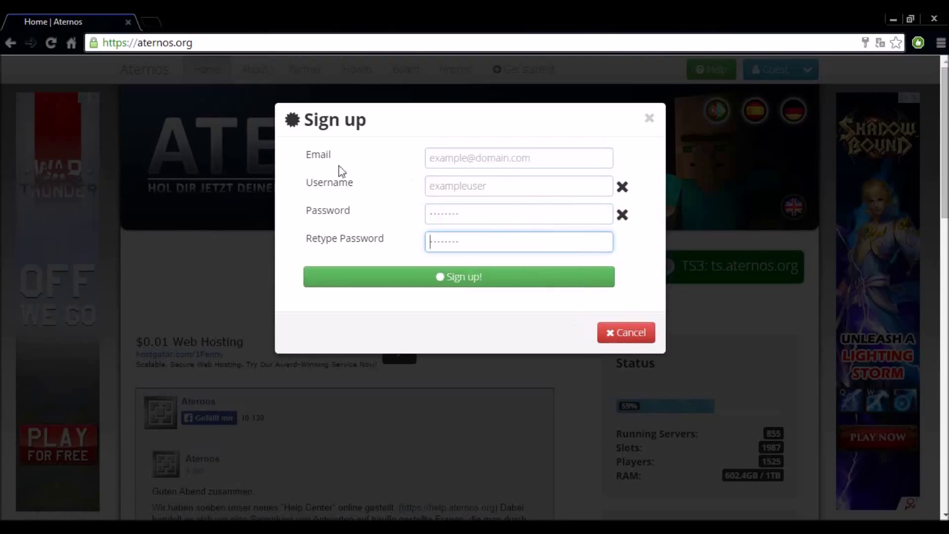
mouse_move(626, 336)
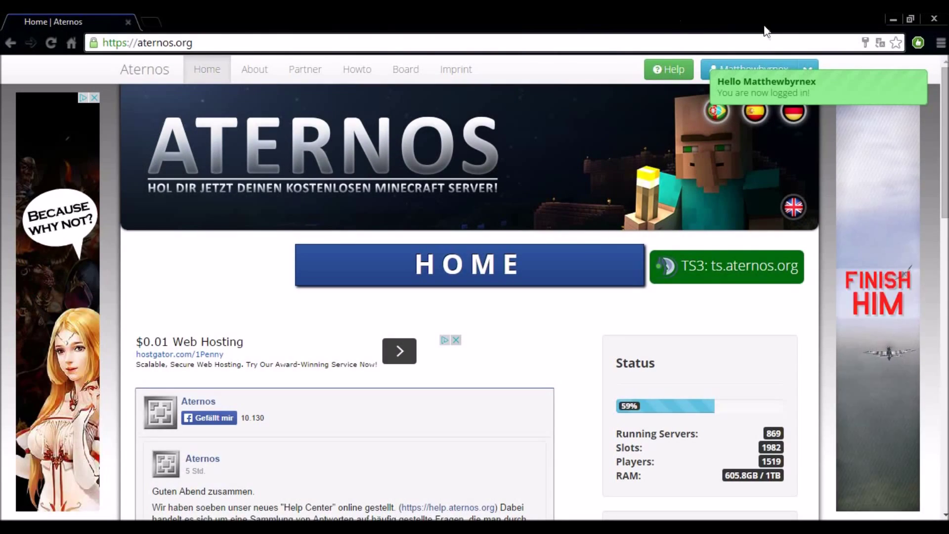
mouse_move(744, 108)
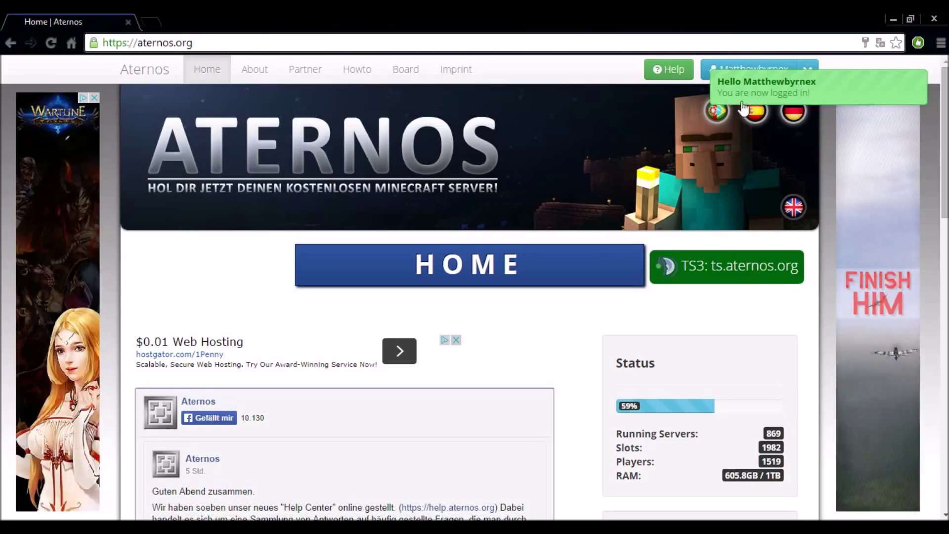
mouse_move(582, 303)
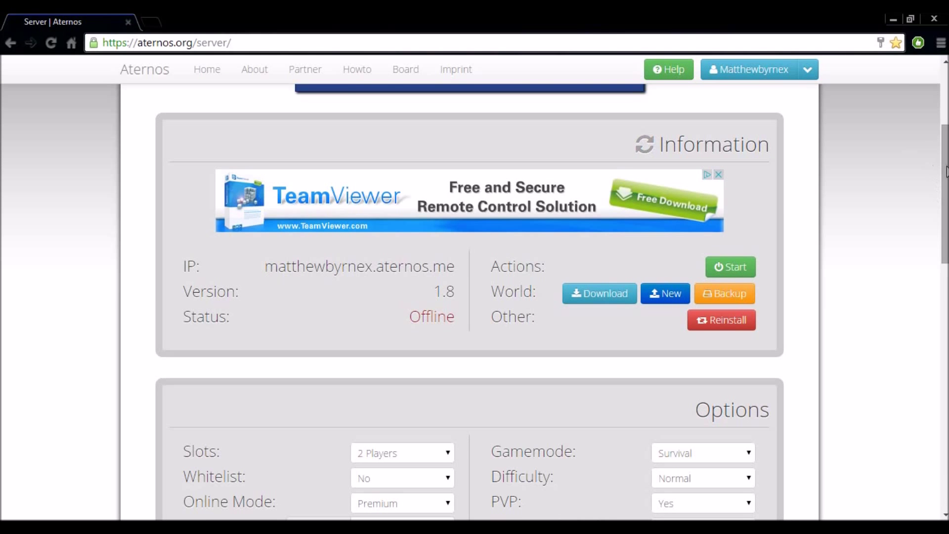
Scroll to the Slots option and set the server to 10 players
scroll(down, 3)
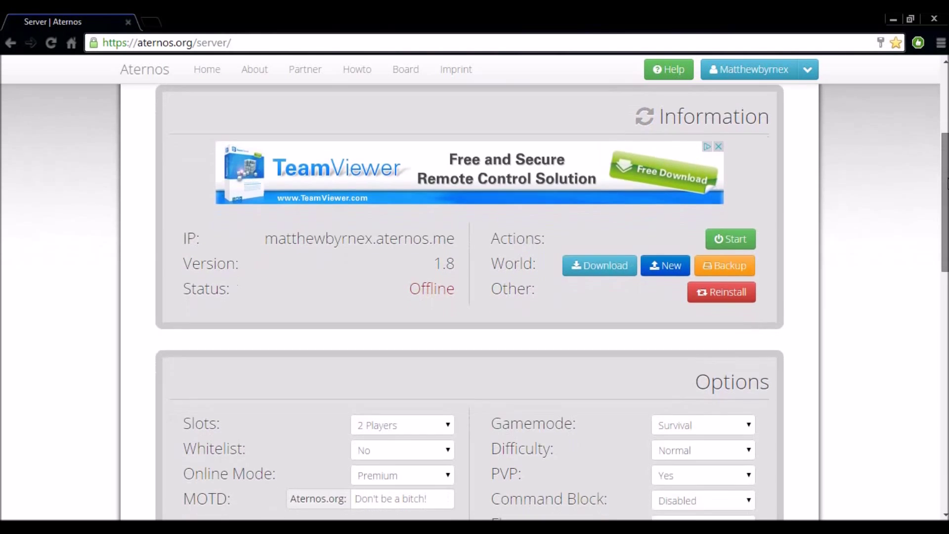
scroll(down, 3)
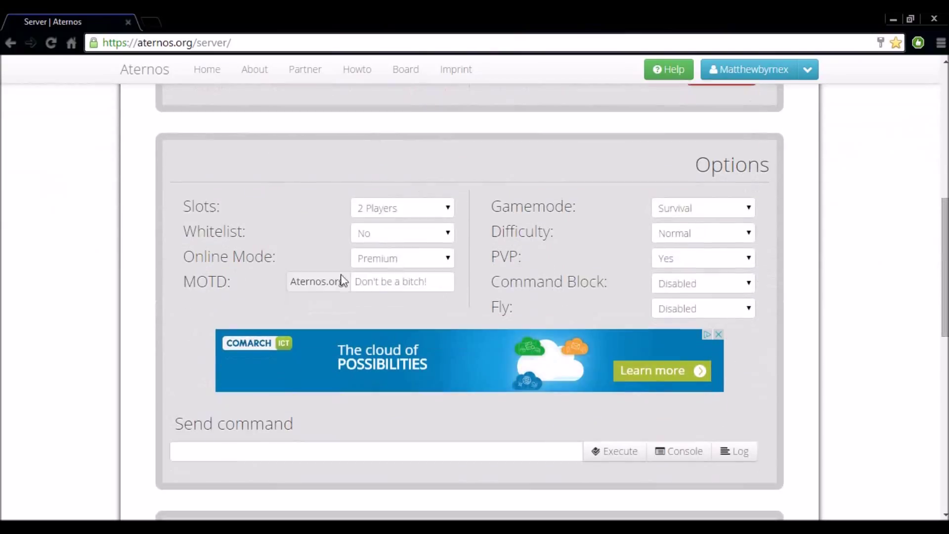
mouse_move(402, 216)
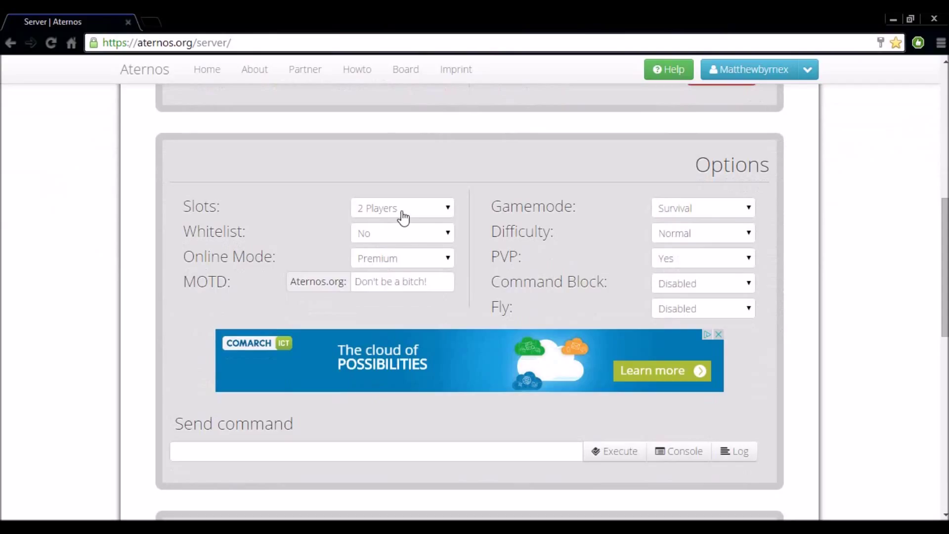
click(401, 207)
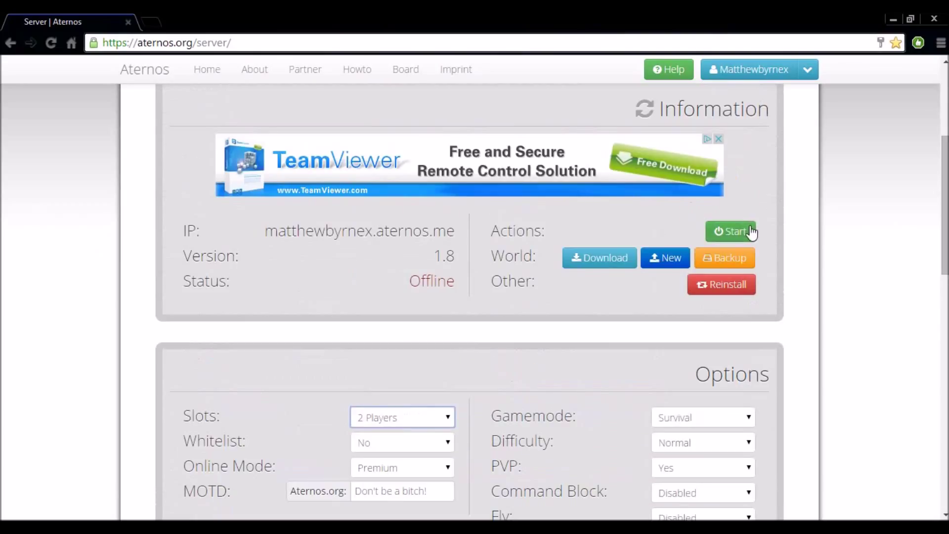
scroll(down, 3)
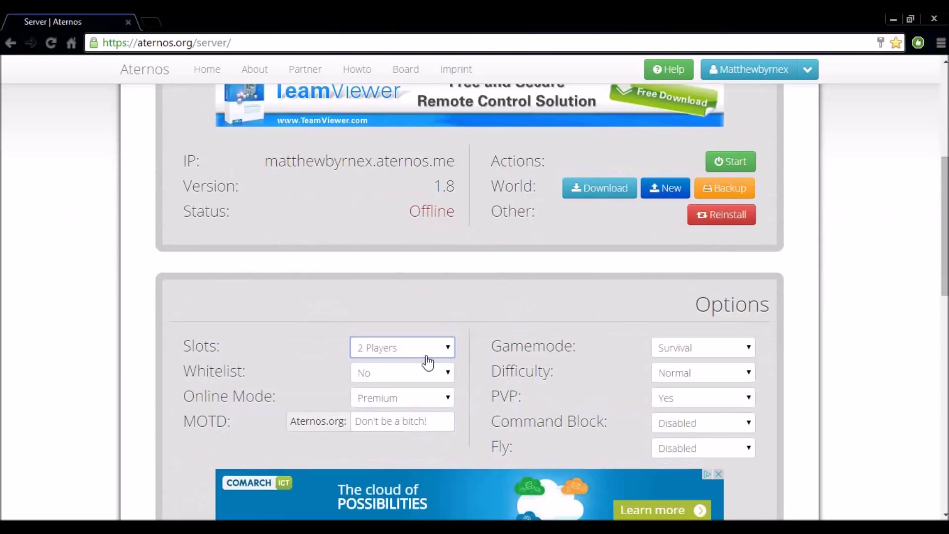
click(402, 347)
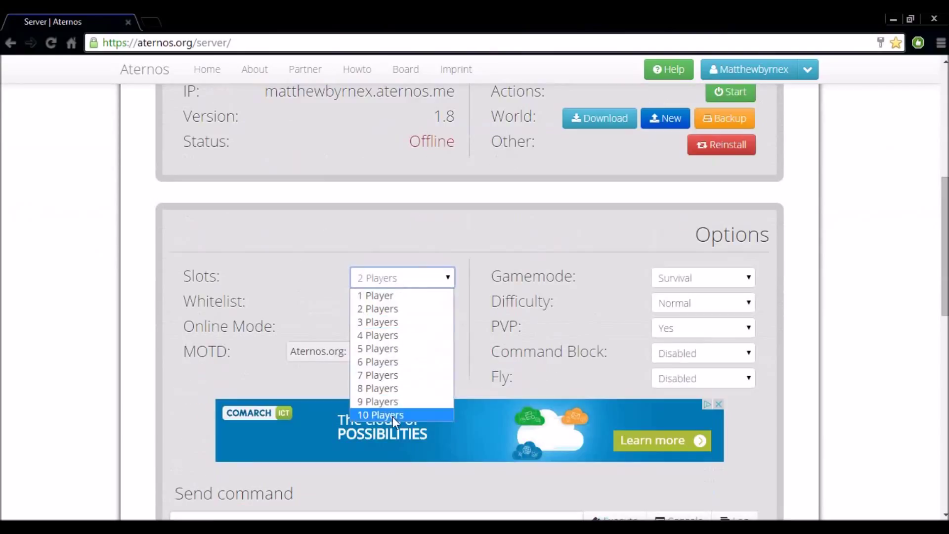
click(381, 415)
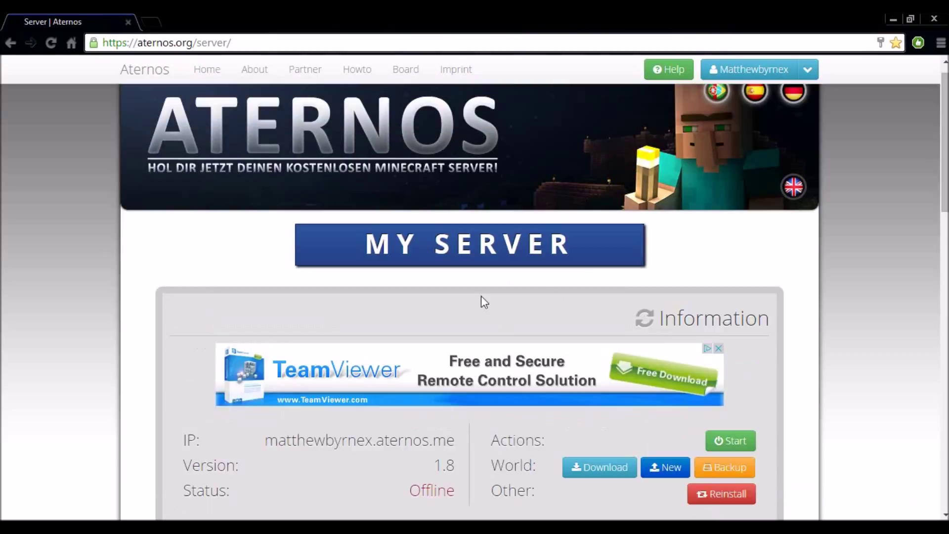
Try 3 and 4 player slots, then settle on 1 player
scroll(down, 3)
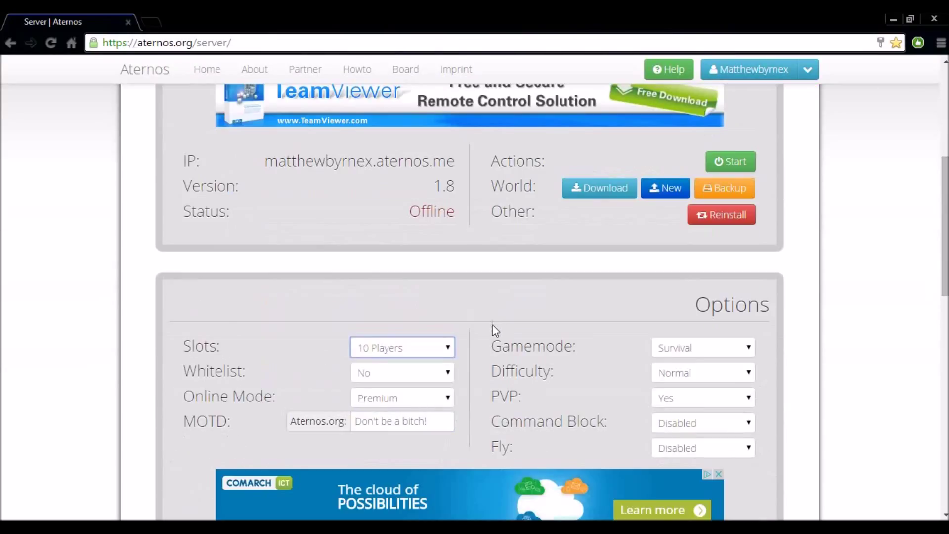
mouse_move(470, 353)
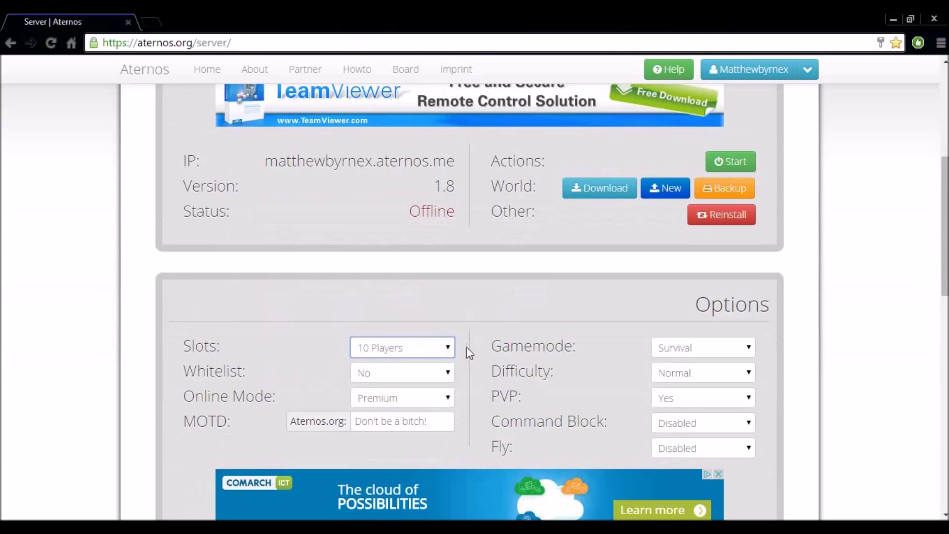
mouse_move(423, 356)
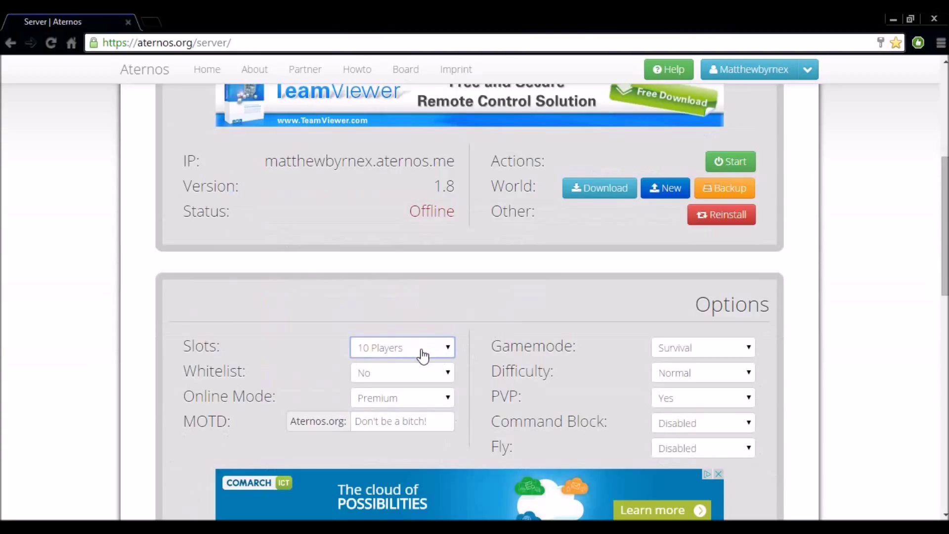
click(402, 347)
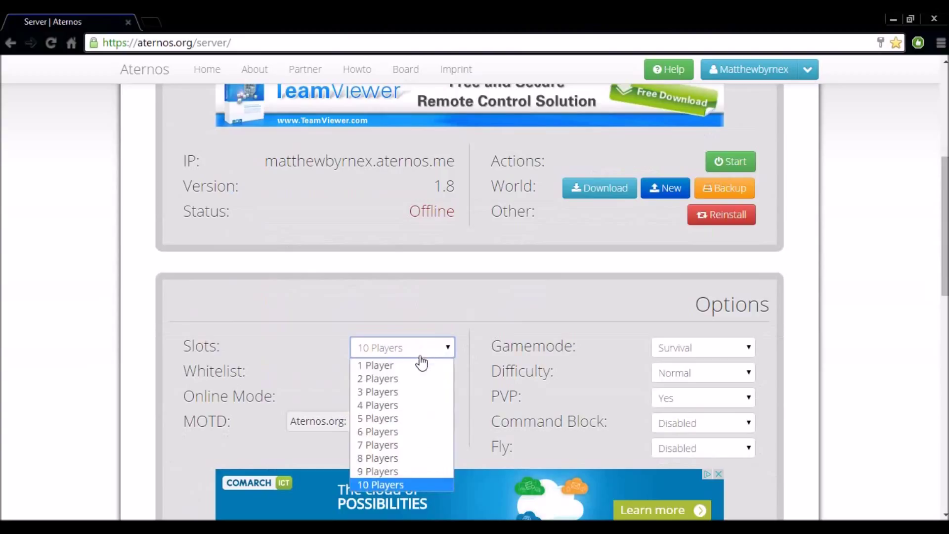
click(377, 392)
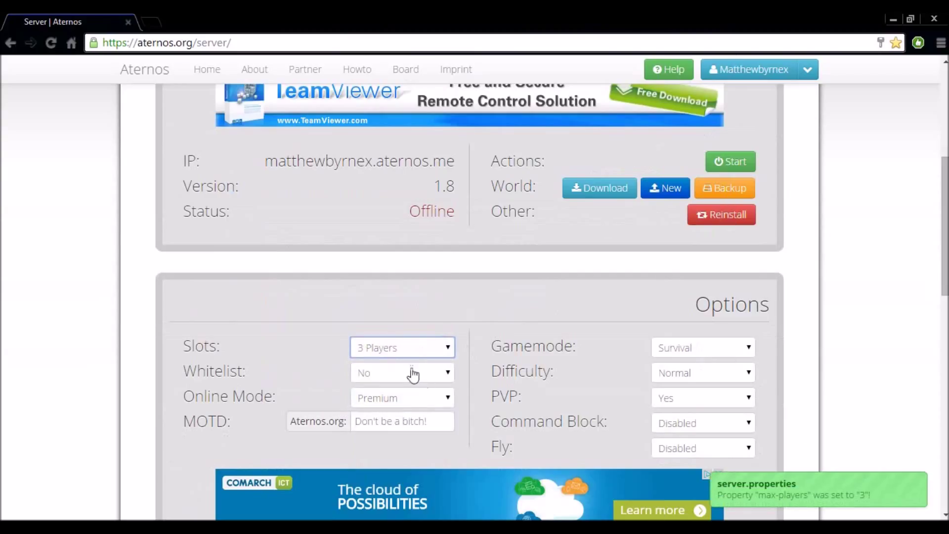
click(401, 347)
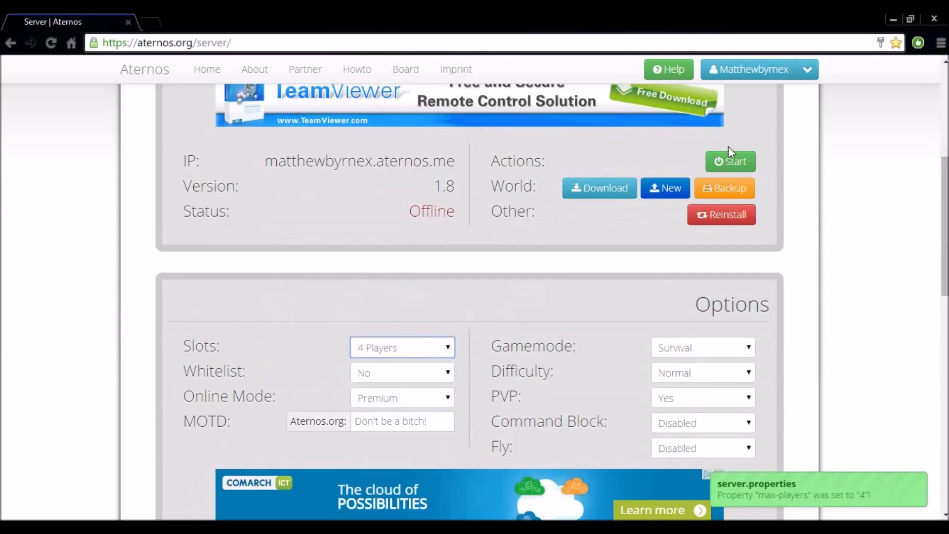
click(401, 347)
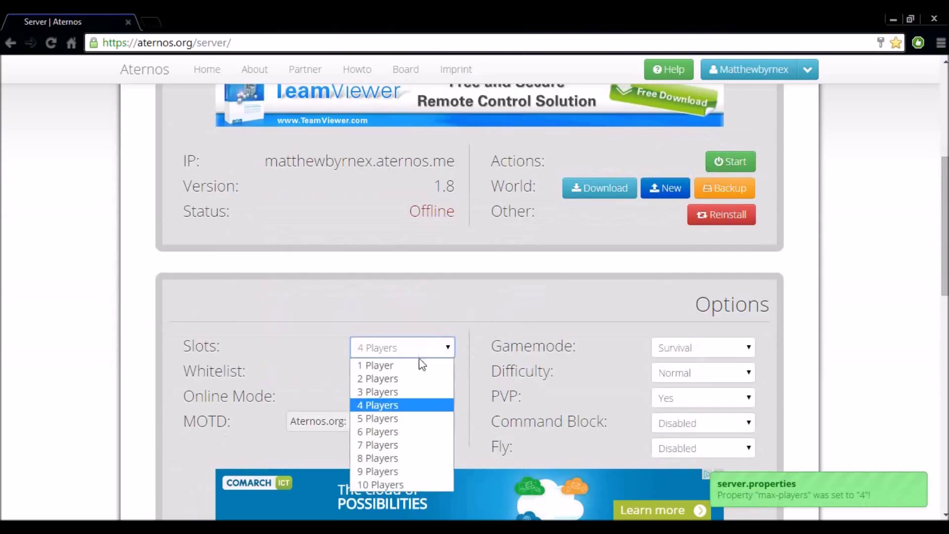
mouse_move(385, 365)
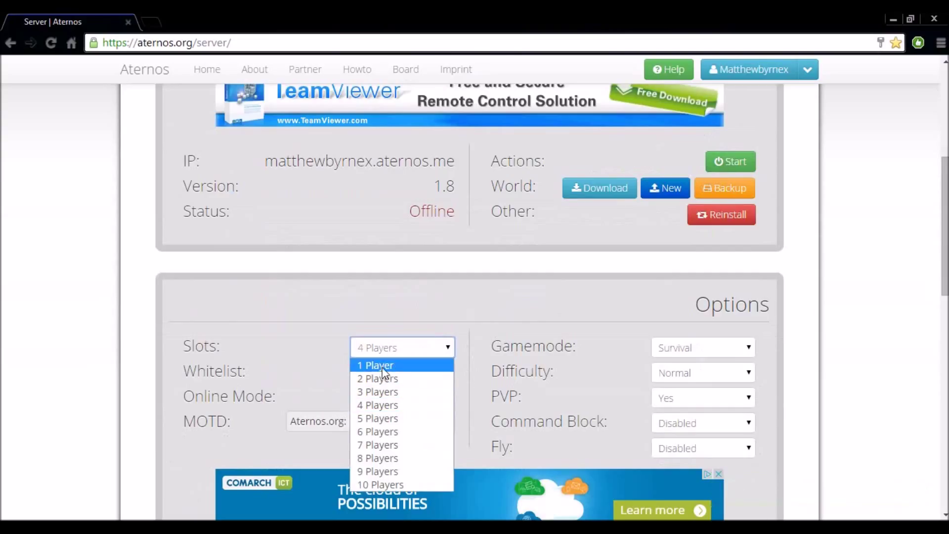
click(375, 365)
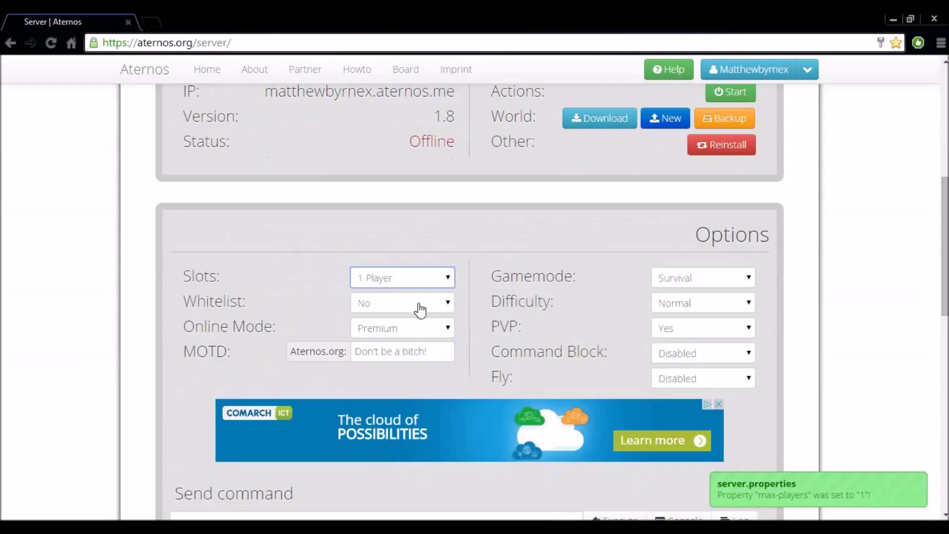
mouse_move(416, 303)
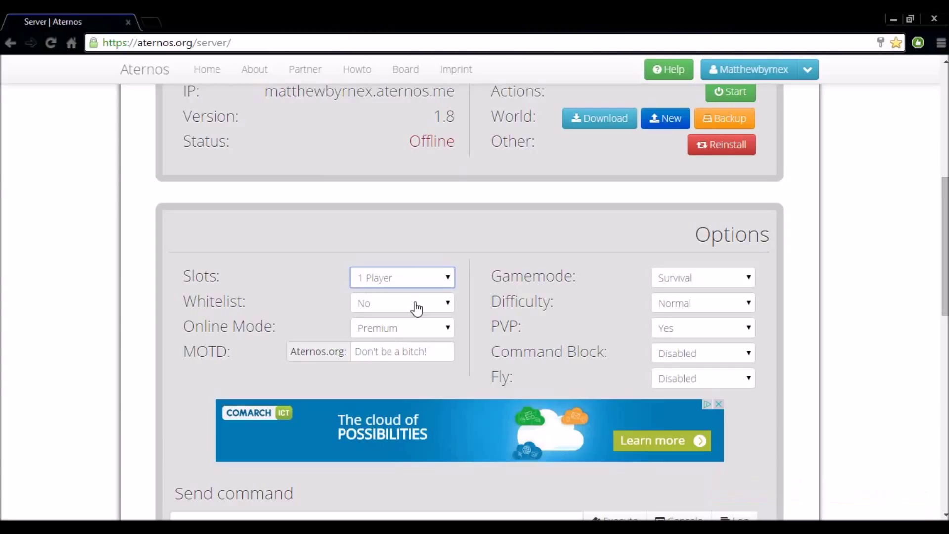
Set Whitelist to Yes, scroll toward the Manage section, and reopen the Whitelist dropdown
click(402, 303)
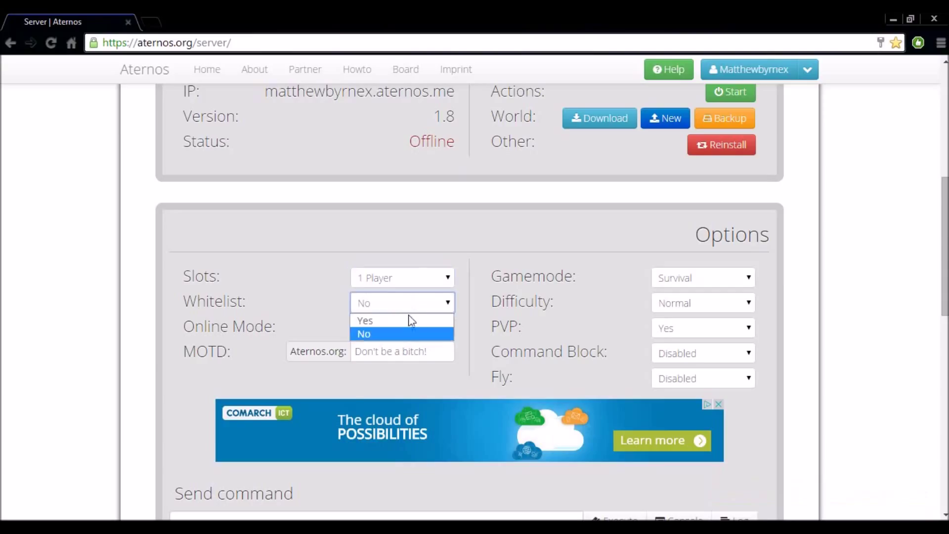
click(364, 321)
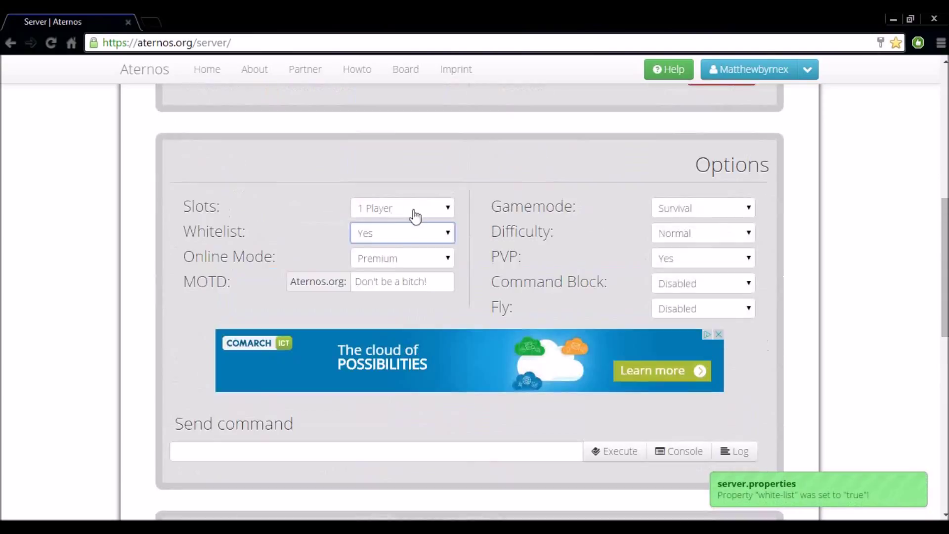
scroll(down, 3)
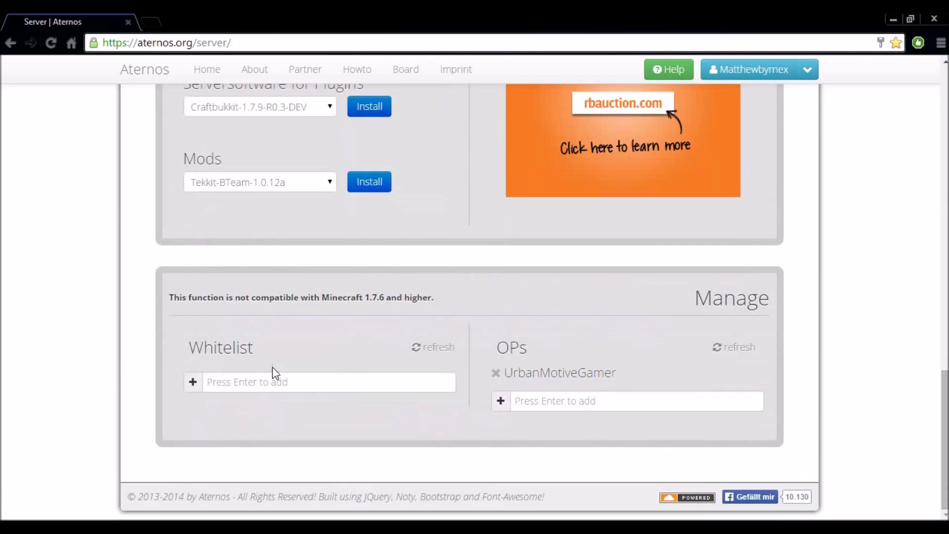
click(402, 215)
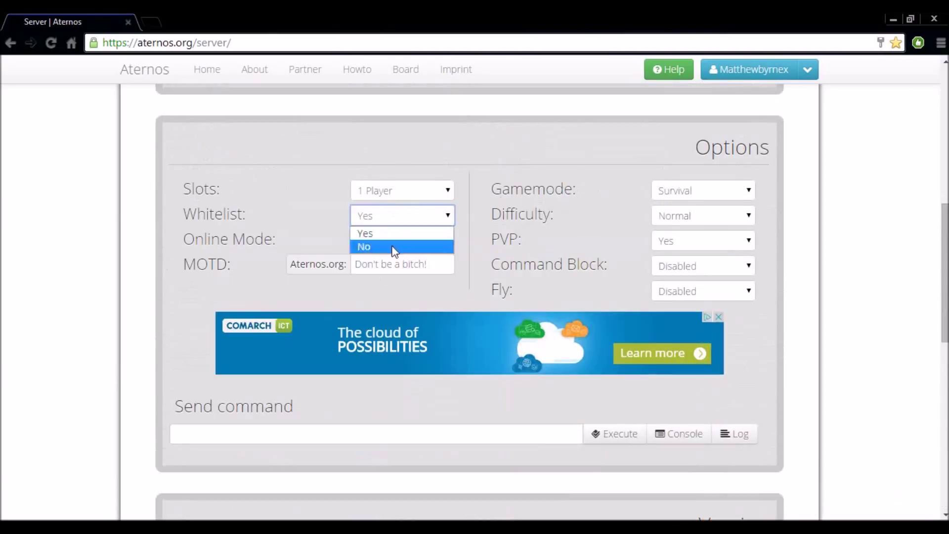
Set Whitelist to No, keep Online Mode on Premium, and inspect the Gamemode and Command Block options
click(364, 246)
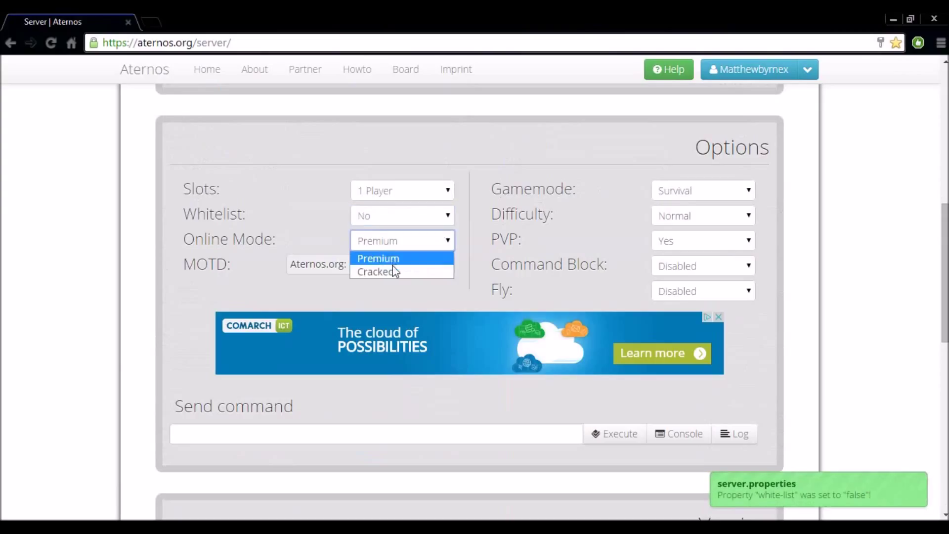
click(378, 258)
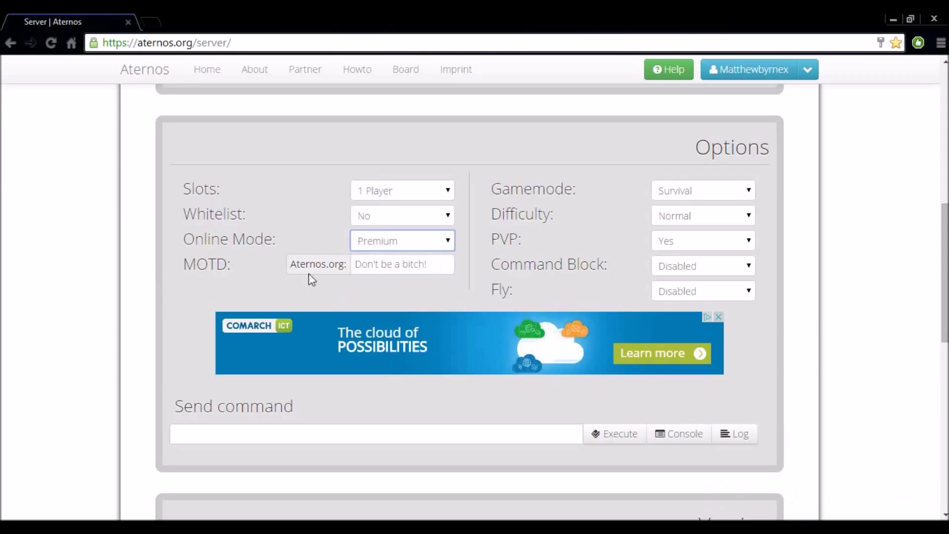
mouse_move(459, 286)
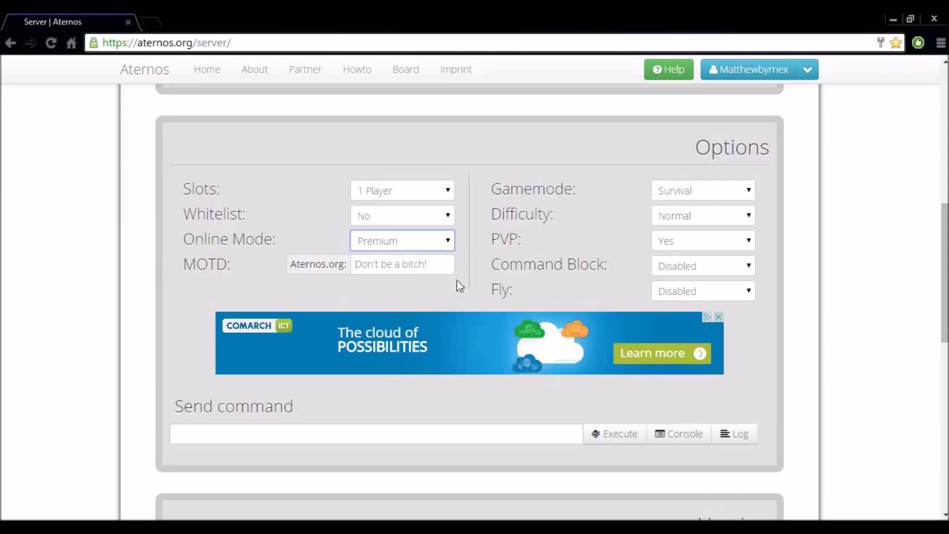
click(702, 189)
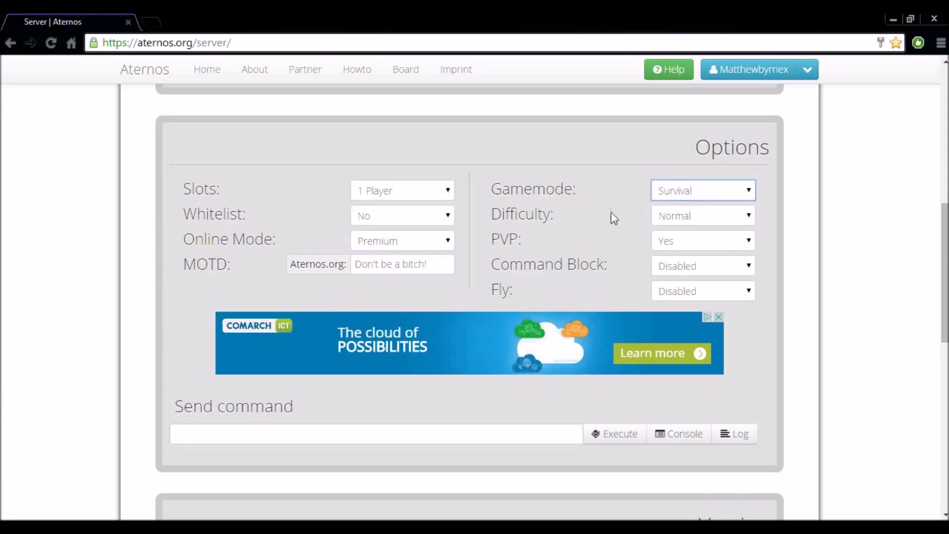
click(702, 216)
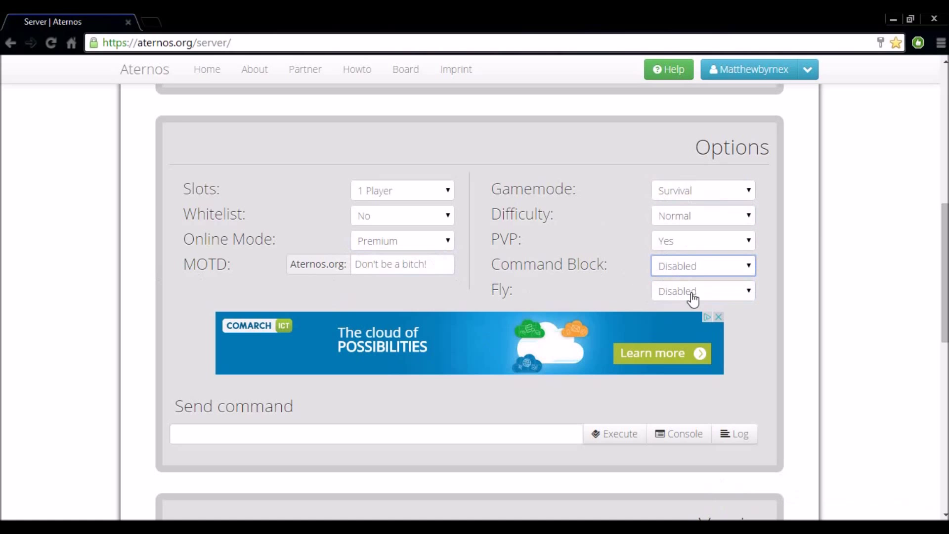
scroll(down, 3)
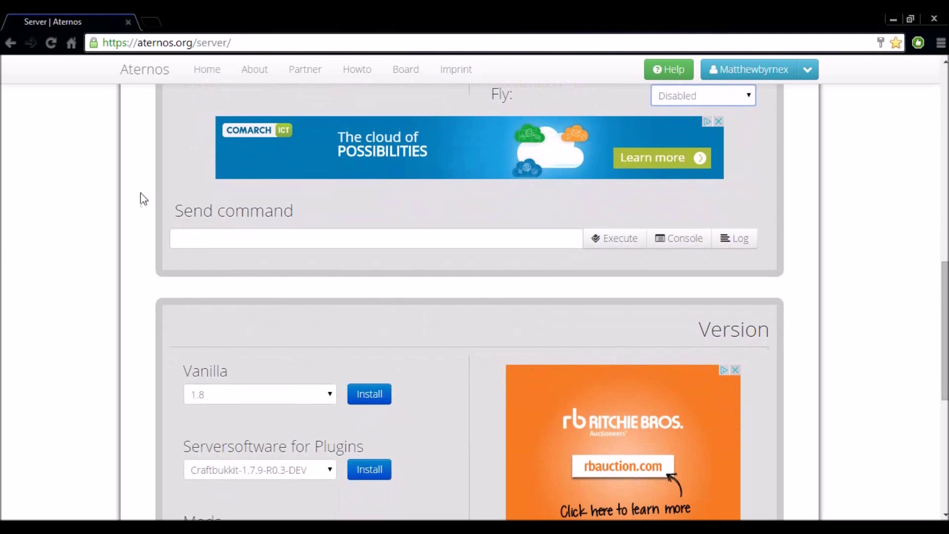
click(375, 238)
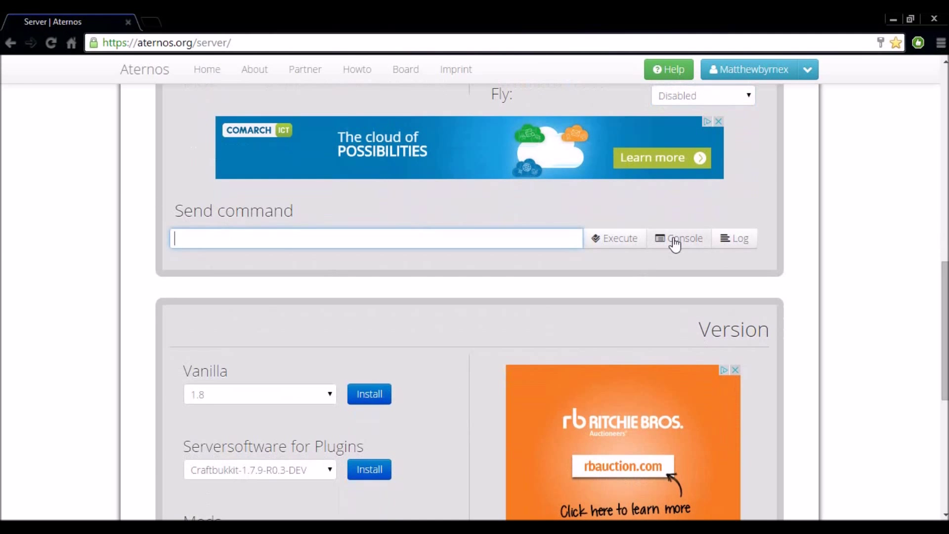
click(677, 238)
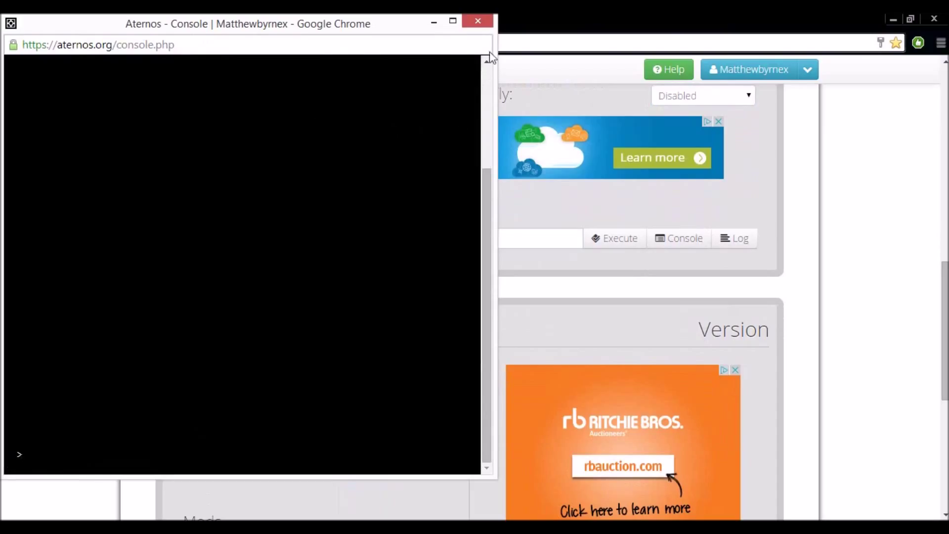
click(477, 21)
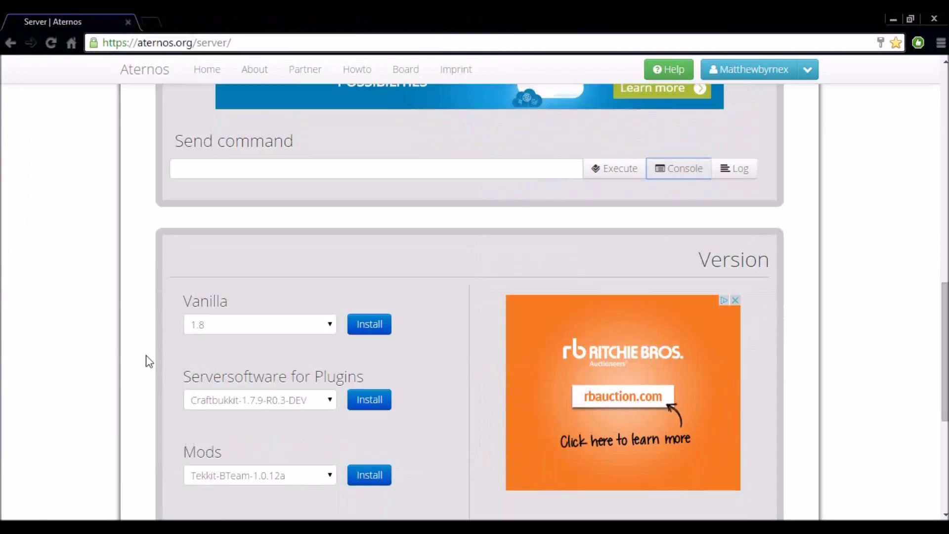
mouse_move(515, 285)
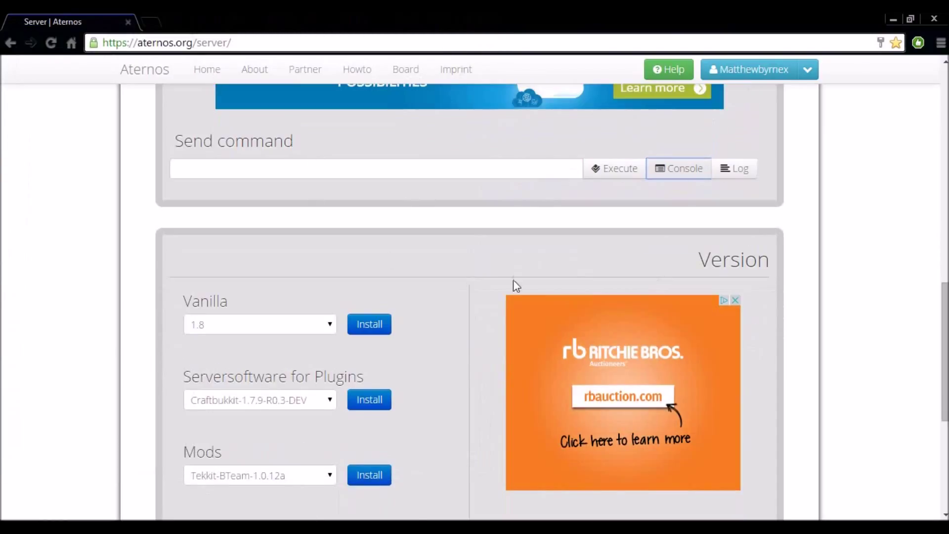
scroll(down, 3)
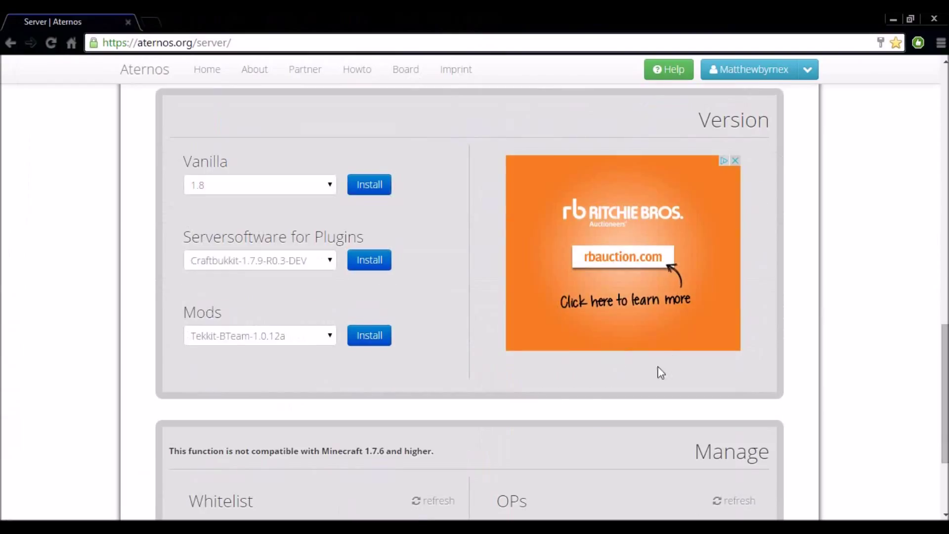
mouse_move(405, 203)
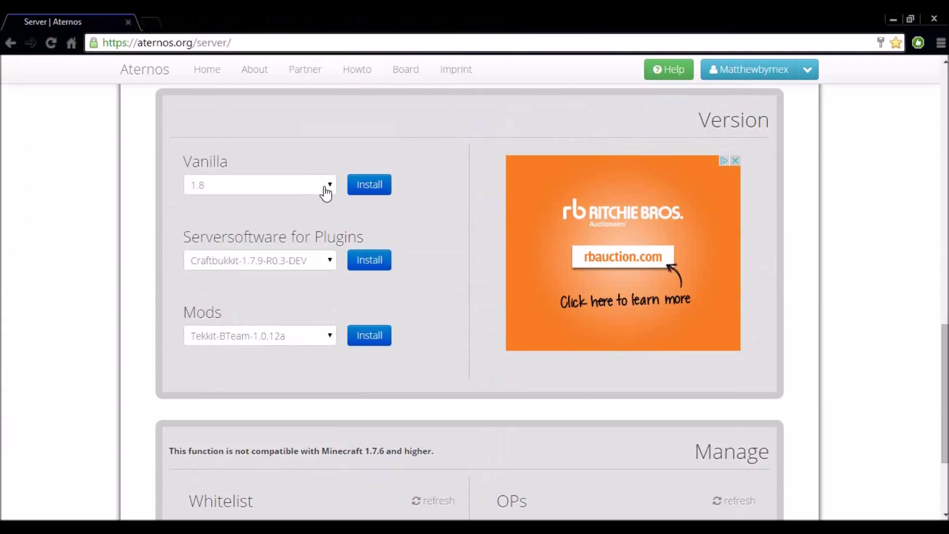
click(259, 184)
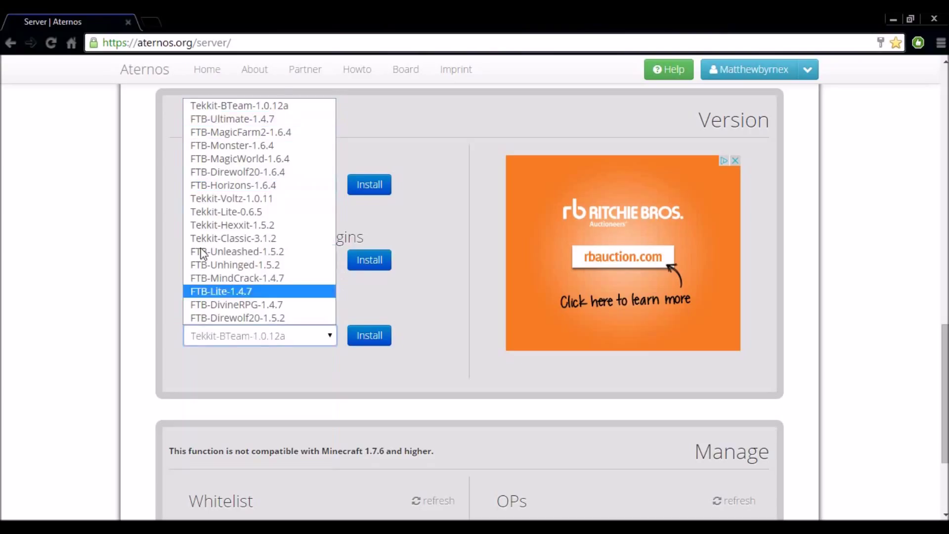
click(235, 251)
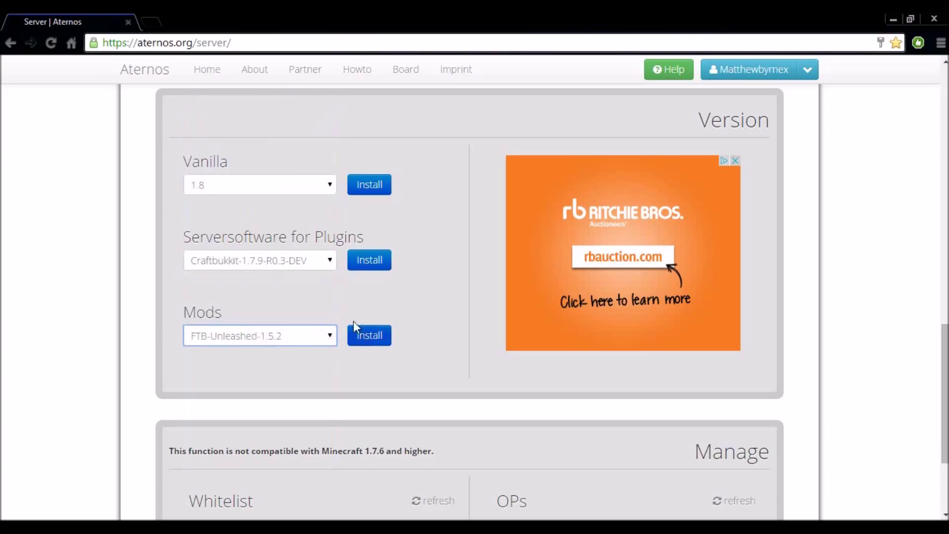
click(259, 335)
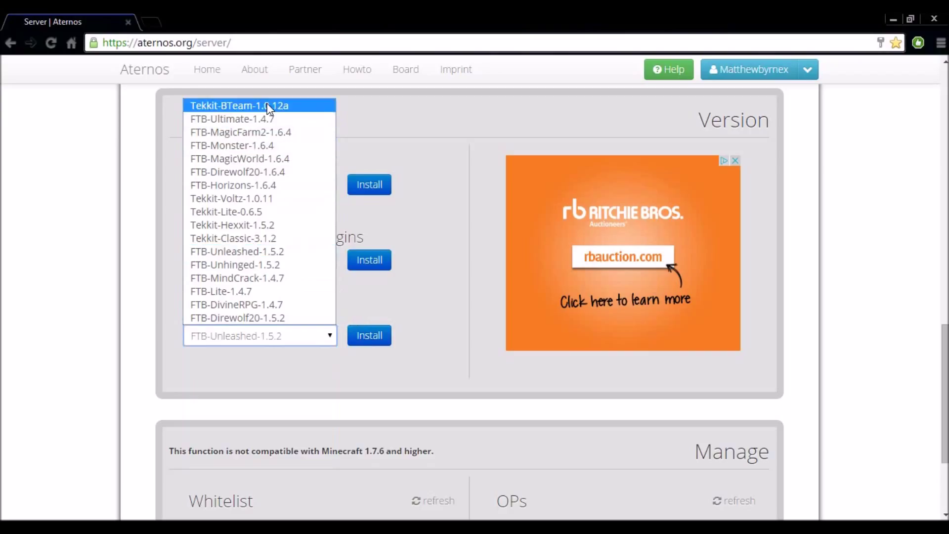
click(238, 105)
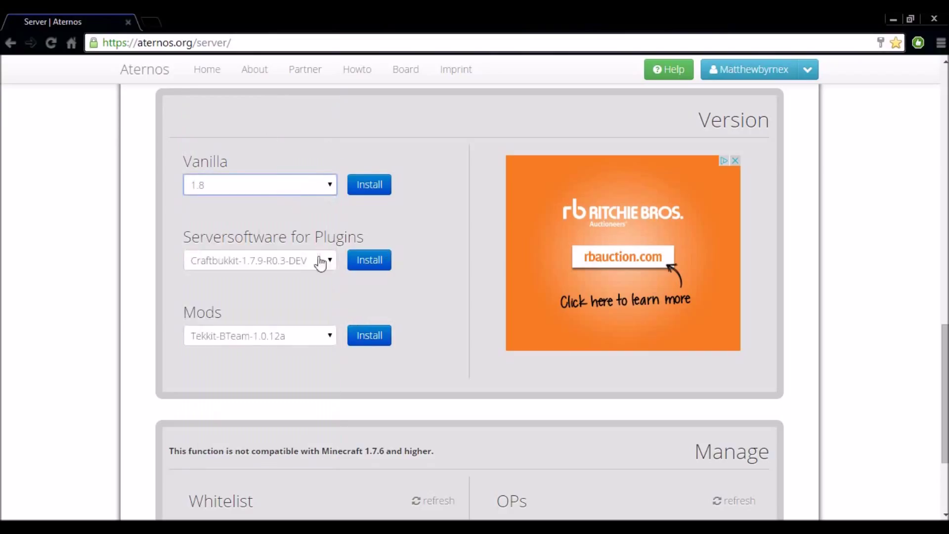
click(259, 259)
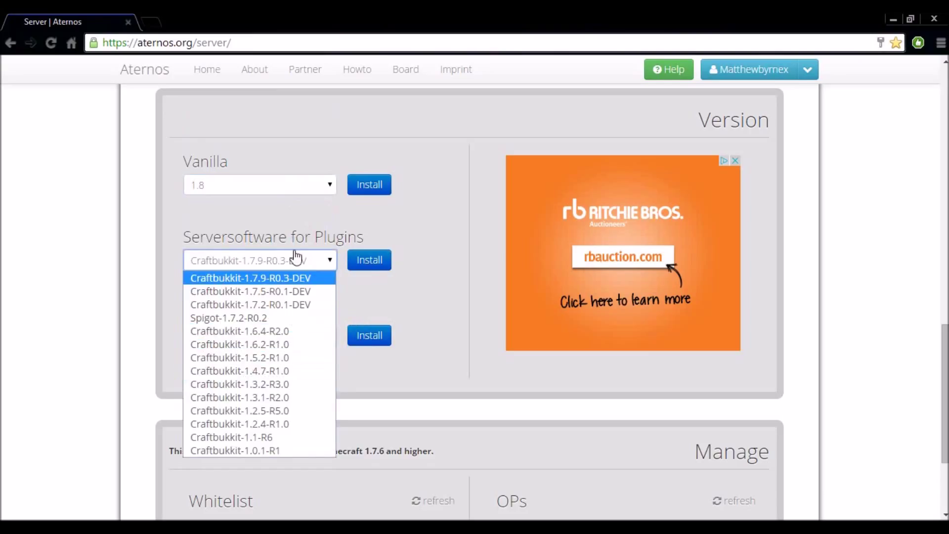
click(250, 278)
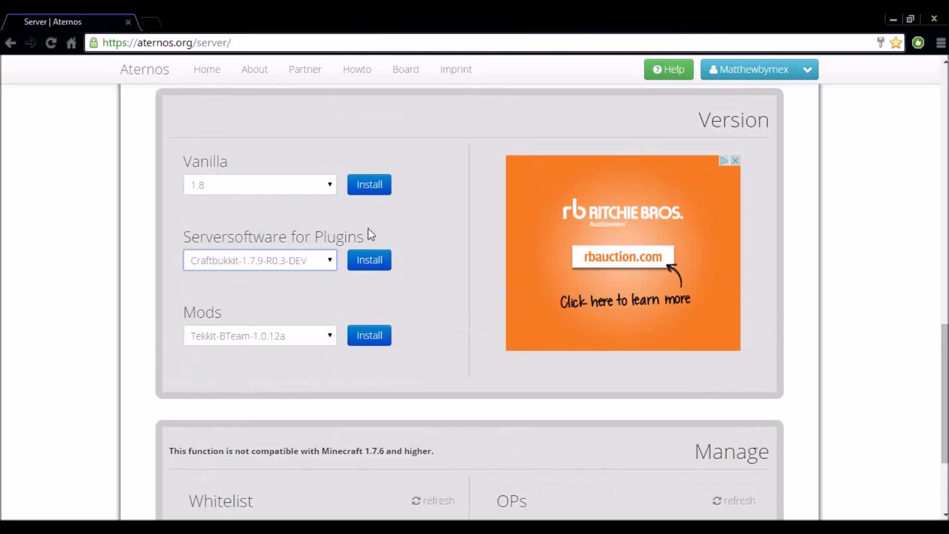
click(259, 185)
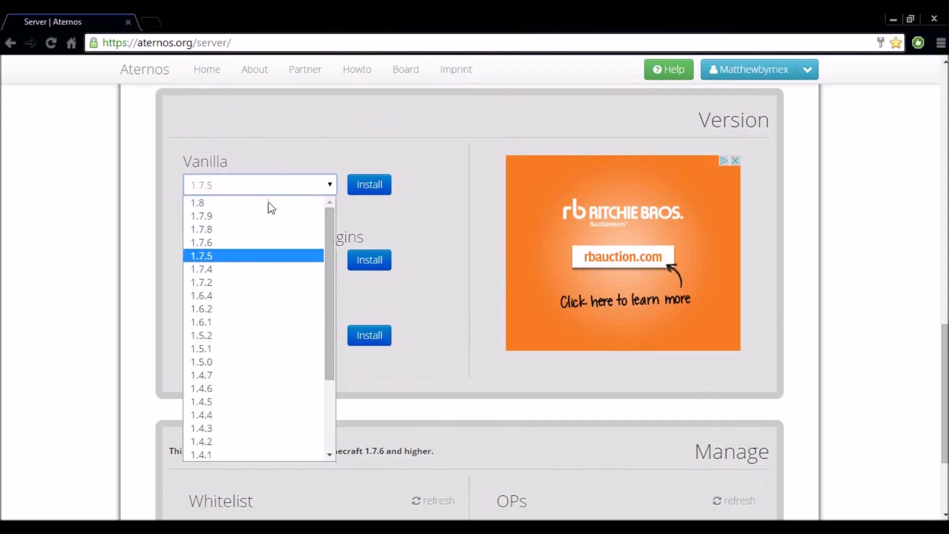
scroll(down, 3)
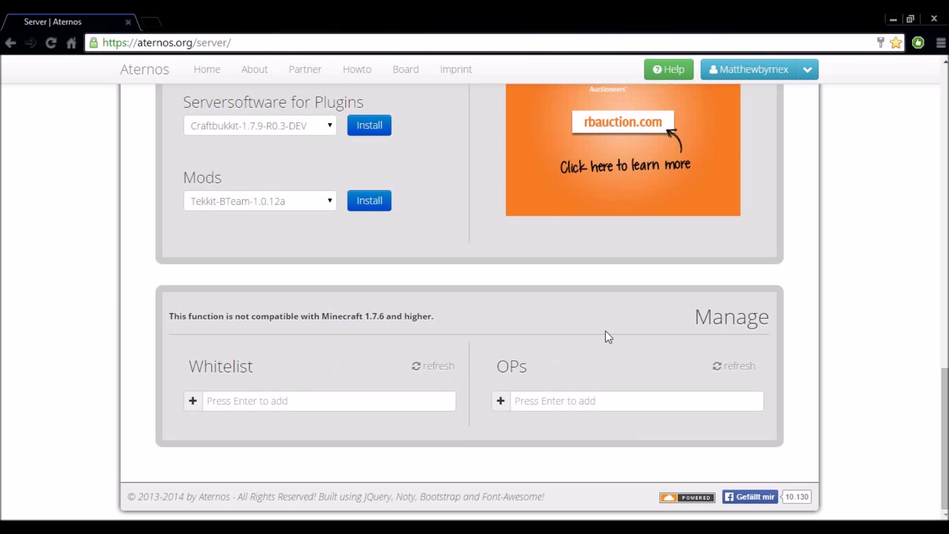
mouse_move(474, 327)
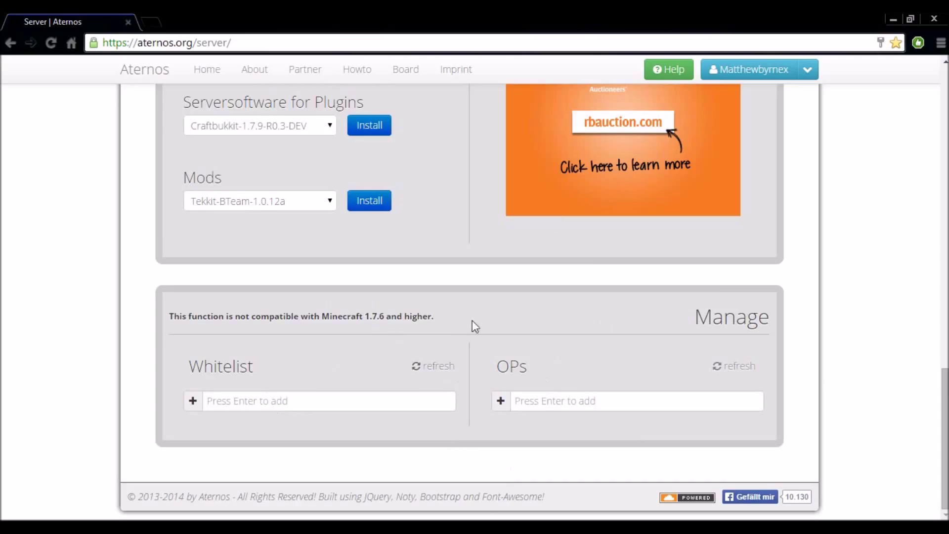
scroll(up, 3)
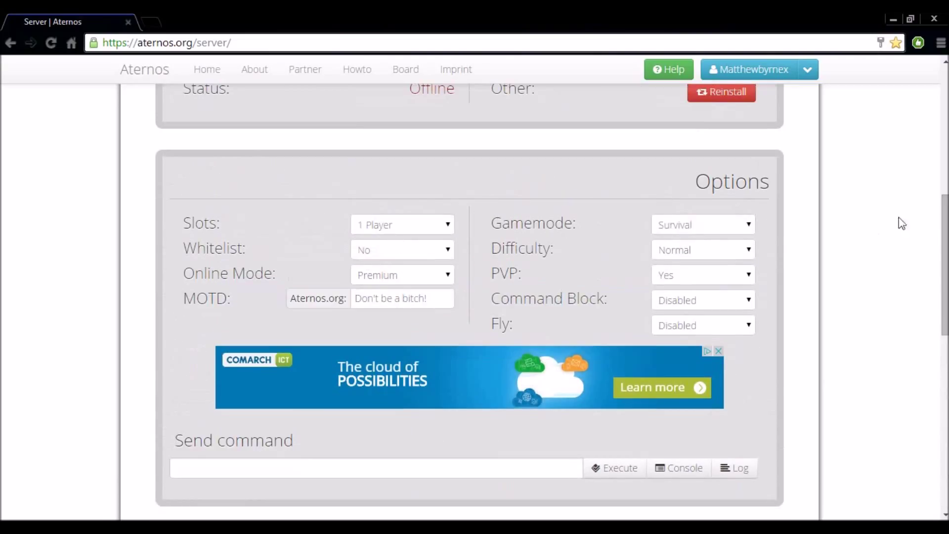
scroll(down, 3)
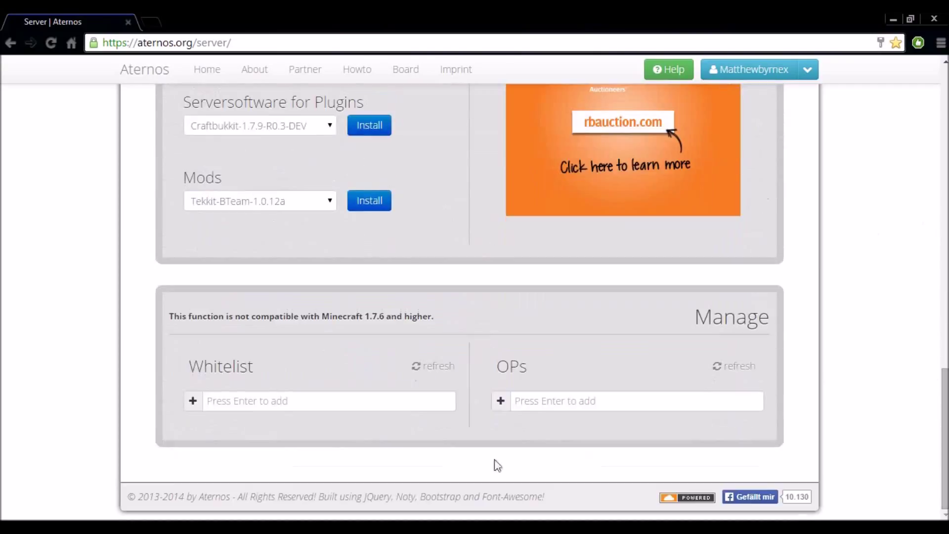
mouse_move(388, 432)
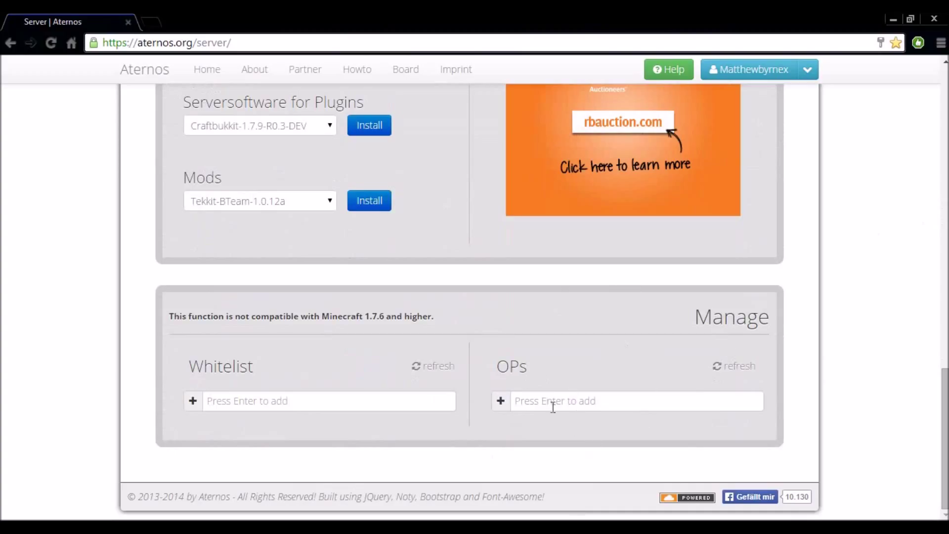
click(636, 401)
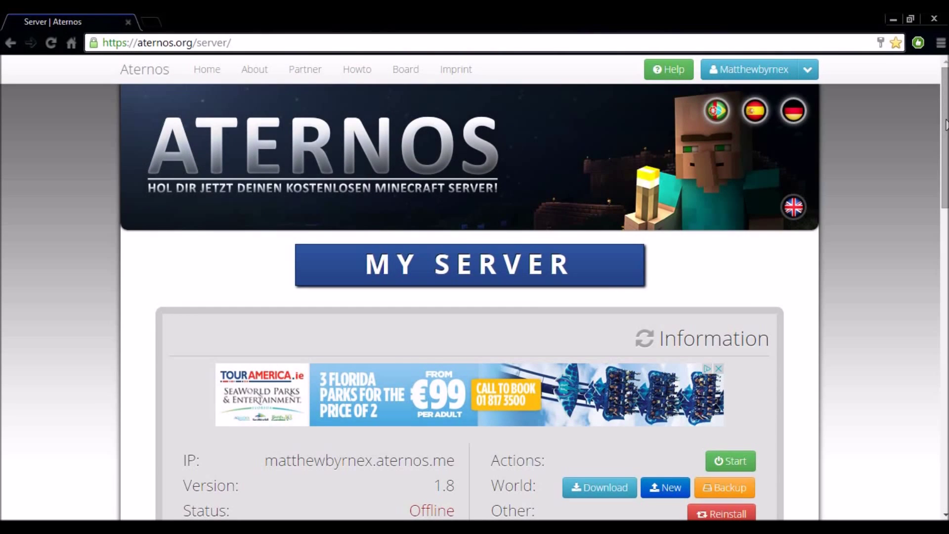
Choose Files & Plugins to view the server's empty plugins folder
scroll(down, 3)
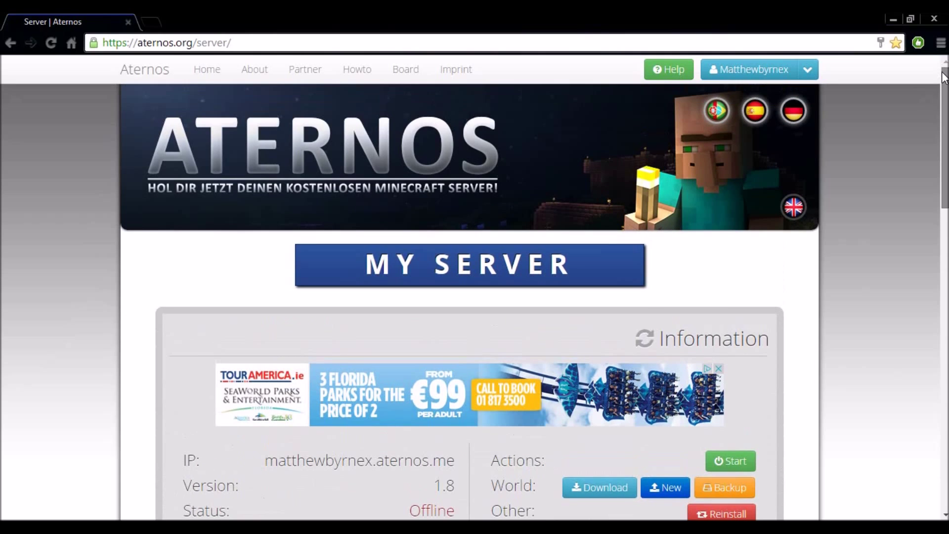
mouse_move(865, 128)
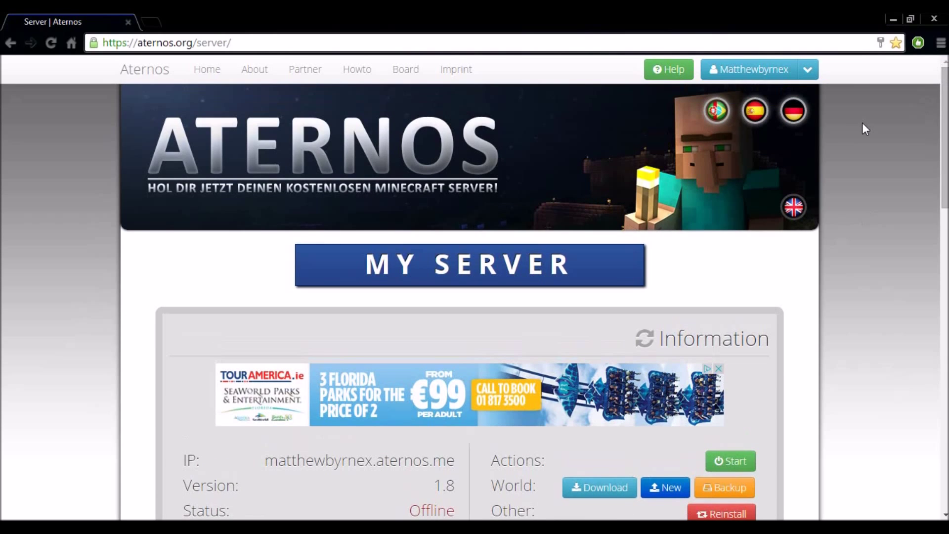
mouse_move(879, 146)
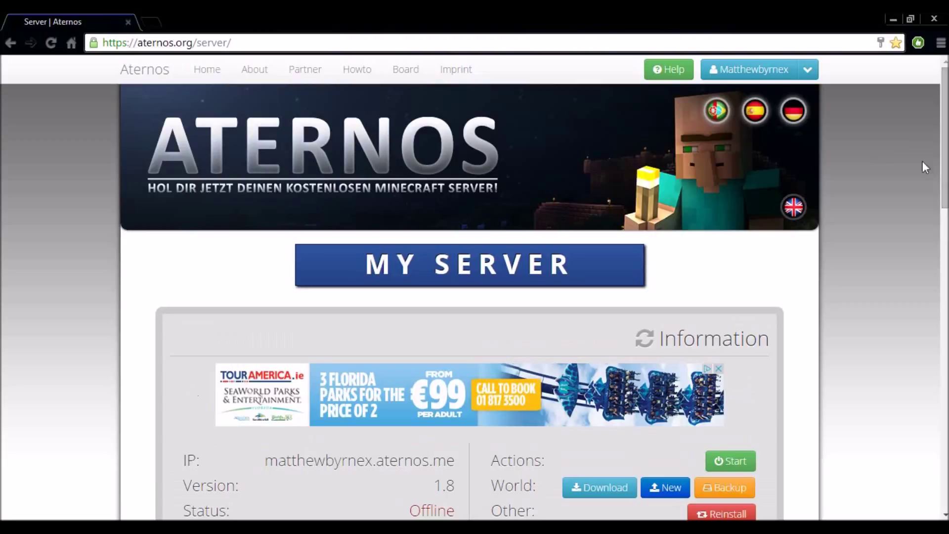
mouse_move(731, 52)
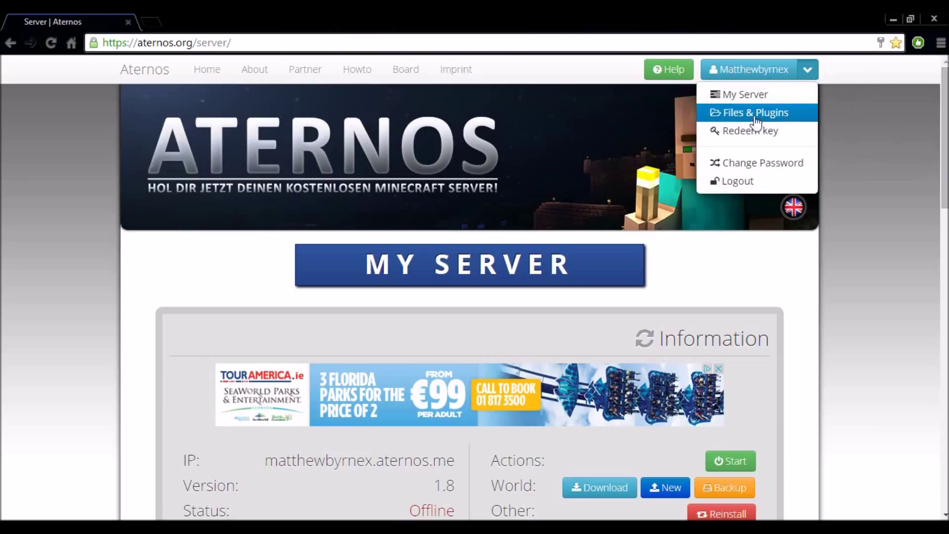
click(753, 112)
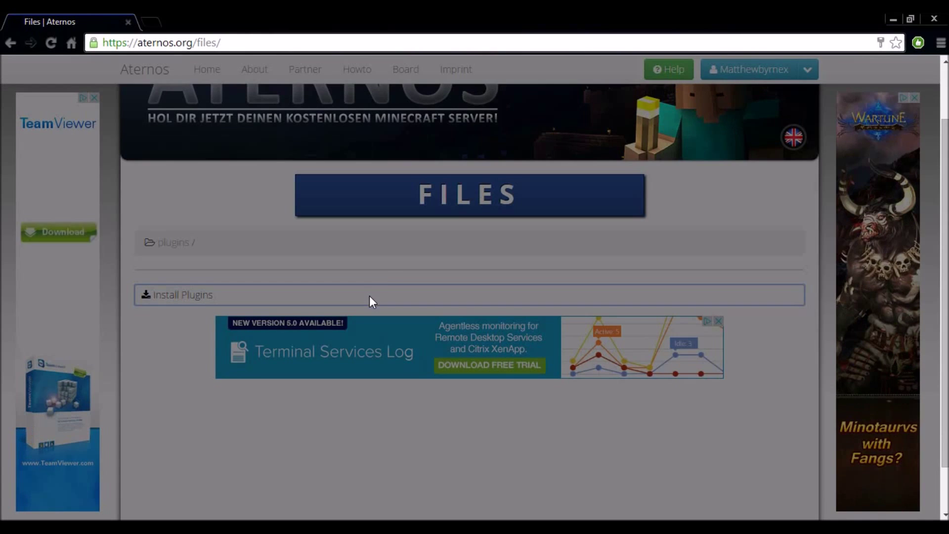
Page twice through the Install Plugins catalogue and open the BloodParticles versions
click(183, 294)
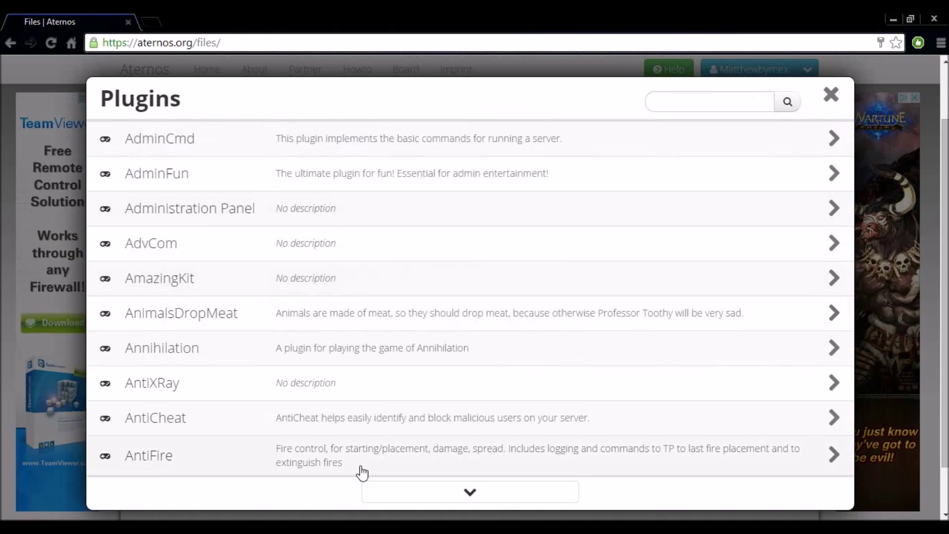
click(469, 492)
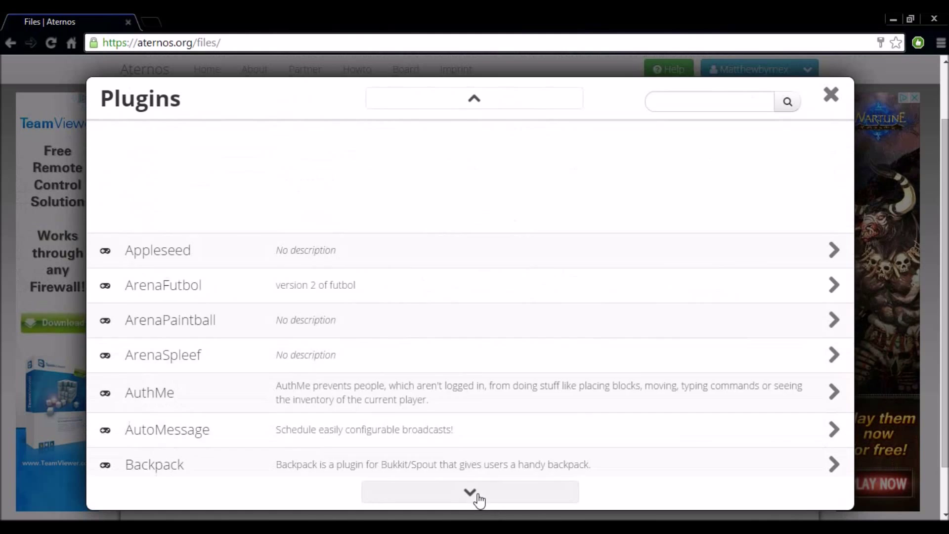
click(469, 490)
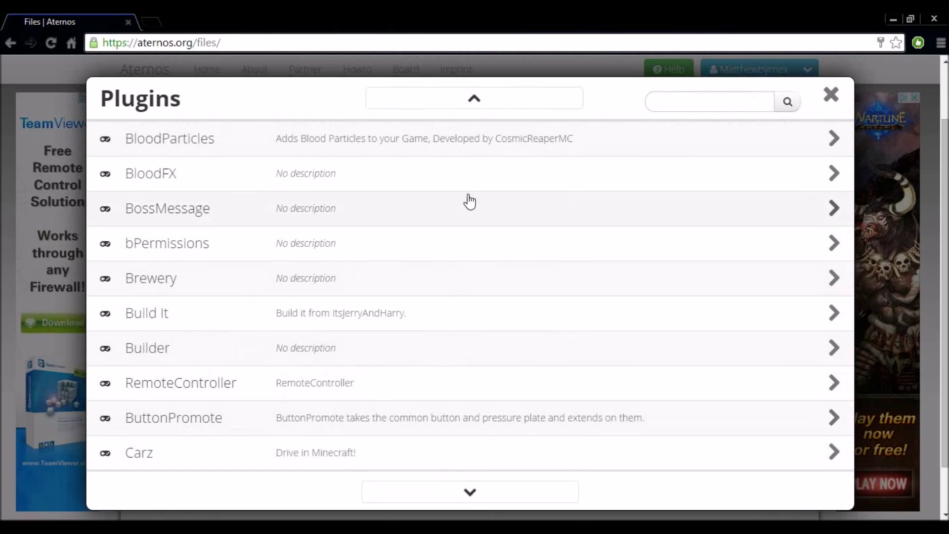
click(170, 138)
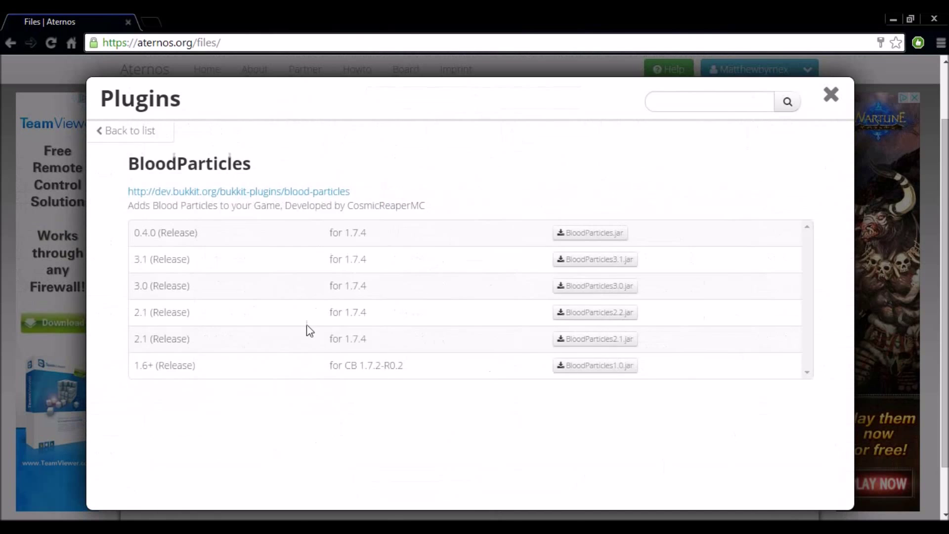
mouse_move(375, 232)
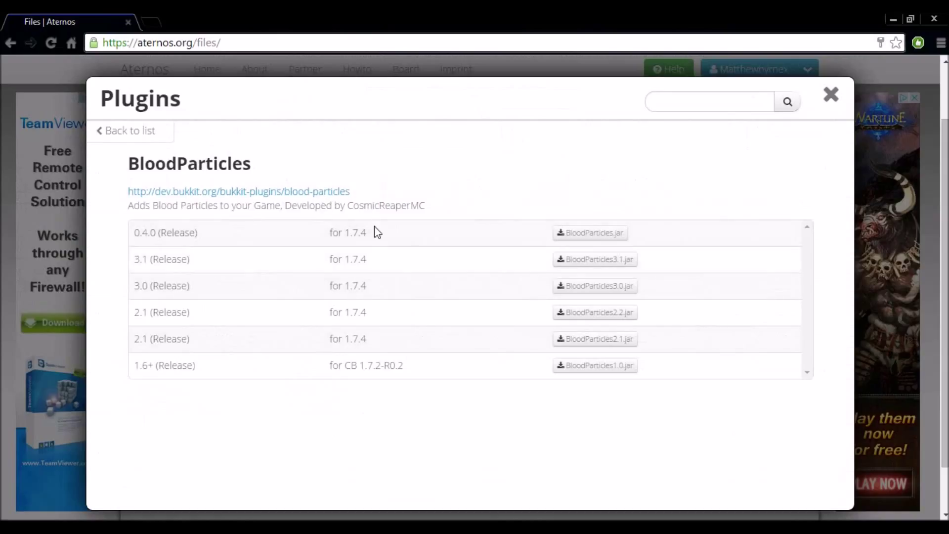
Review the BloodParticles 1.7.4 release versions and their jar files
double_click(354, 233)
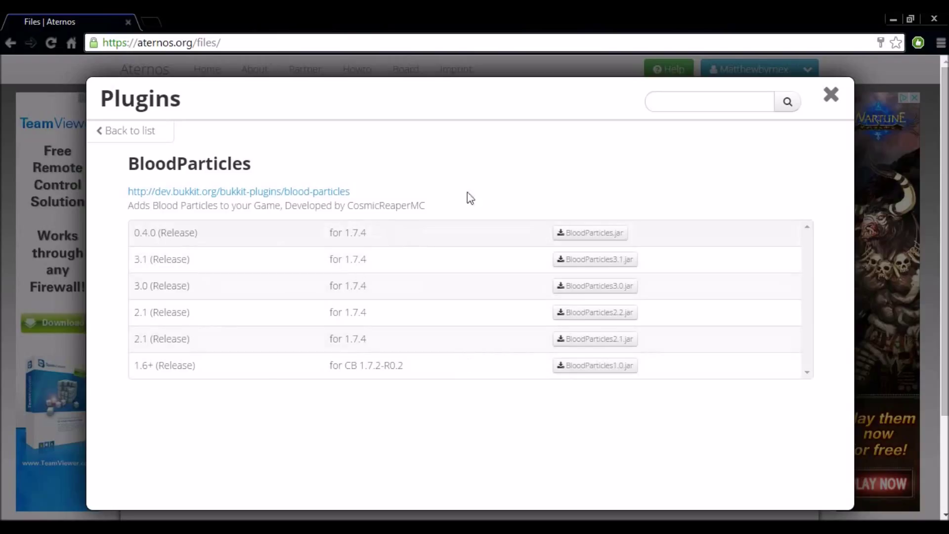
mouse_move(587, 215)
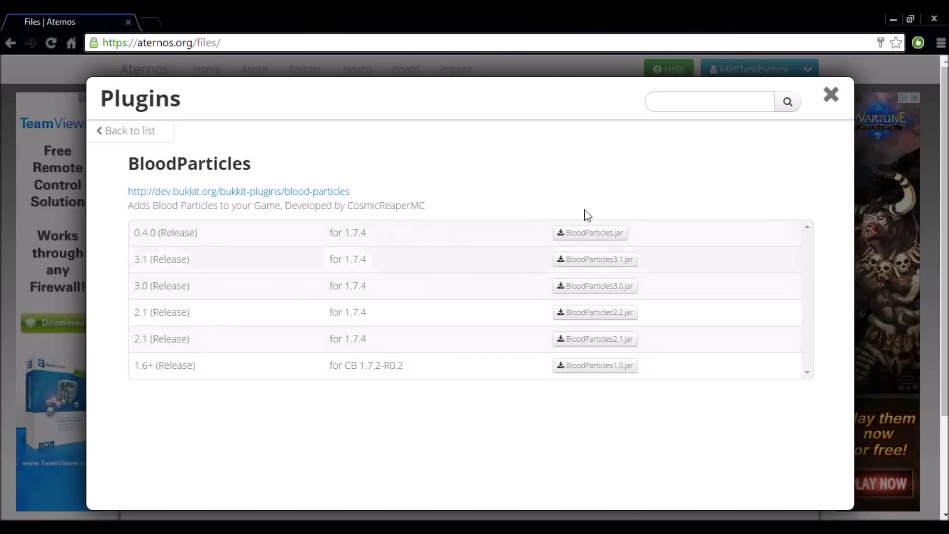
mouse_move(785, 239)
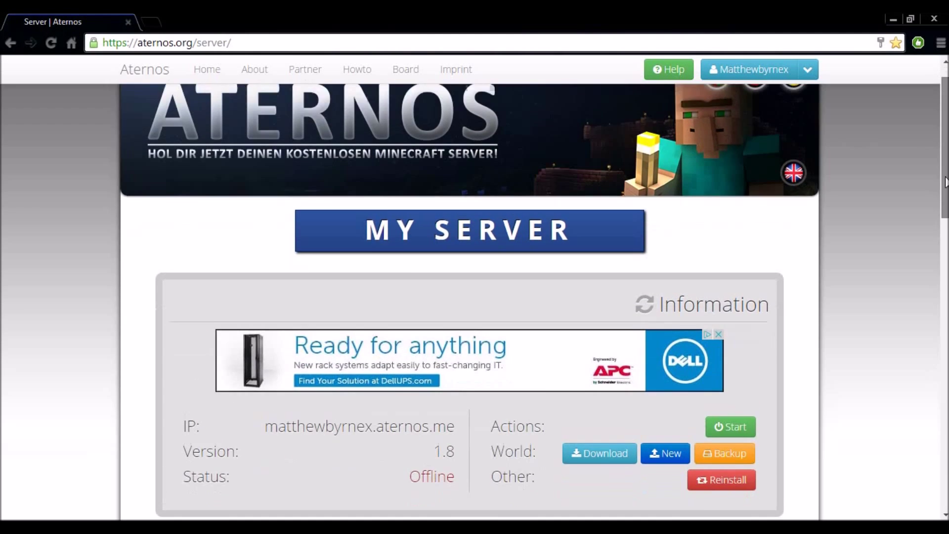
scroll(down, 3)
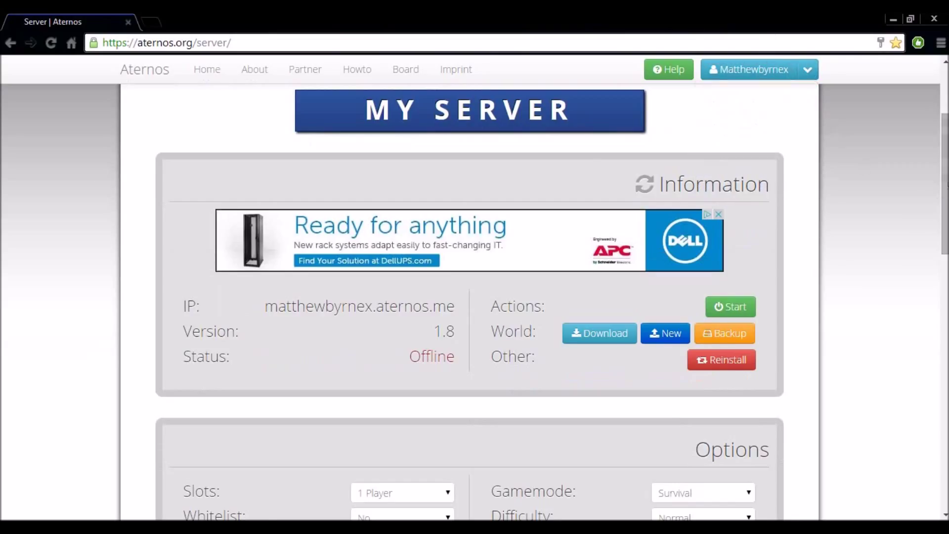
scroll(down, 3)
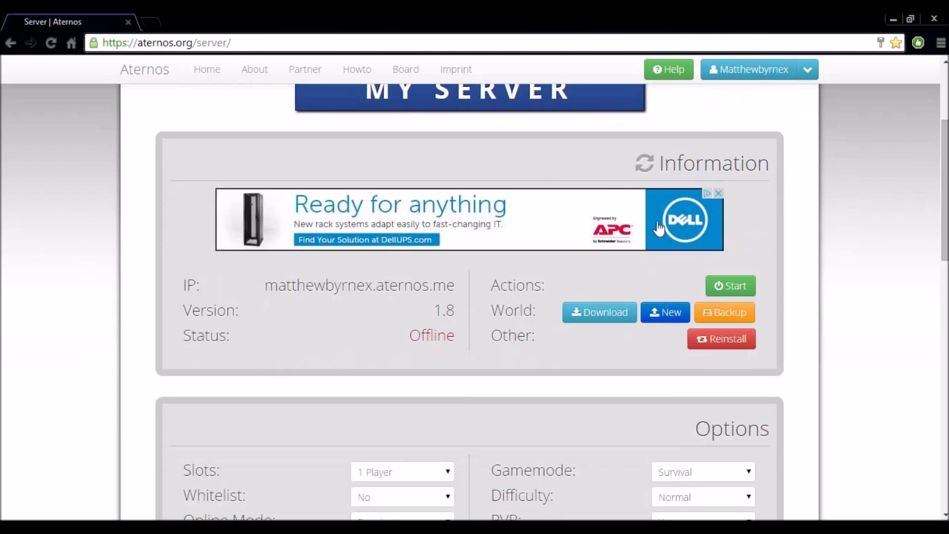
scroll(down, 3)
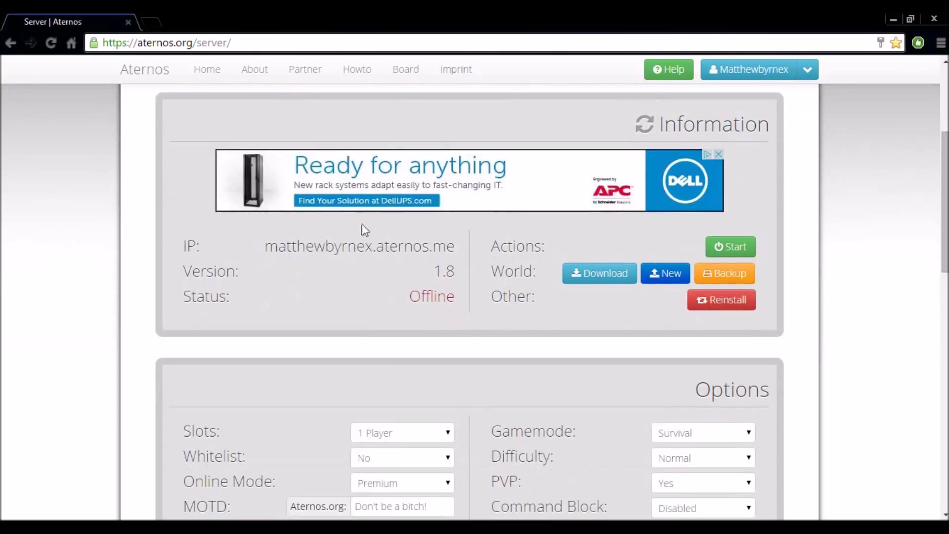
mouse_move(339, 265)
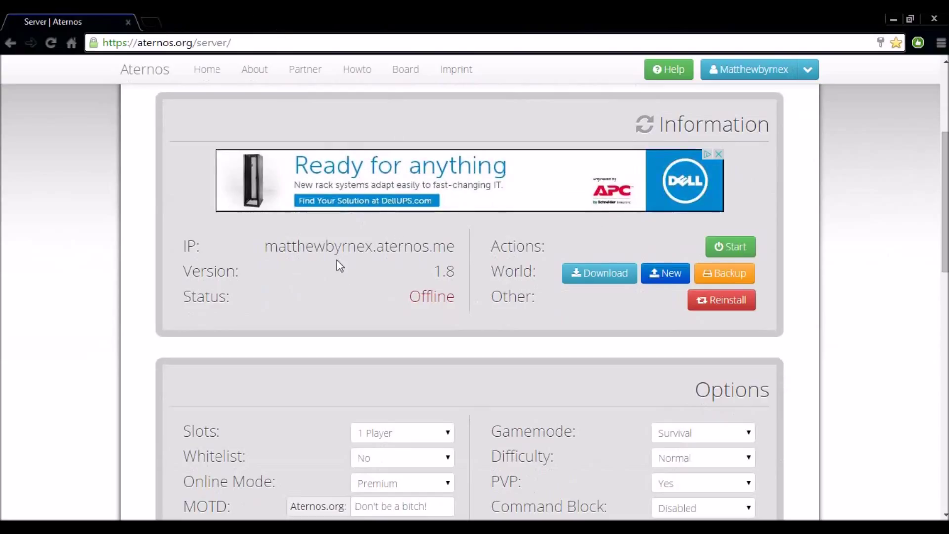
mouse_move(583, 365)
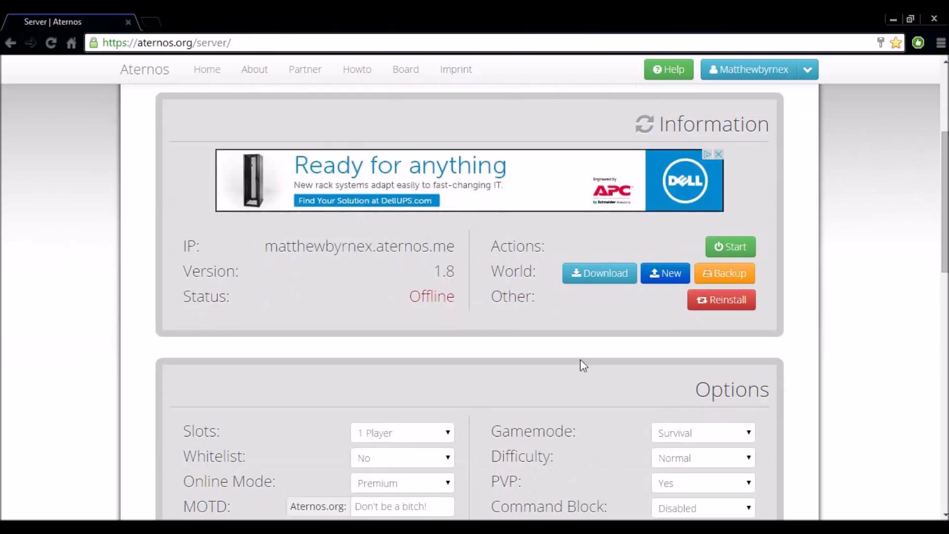
click(664, 273)
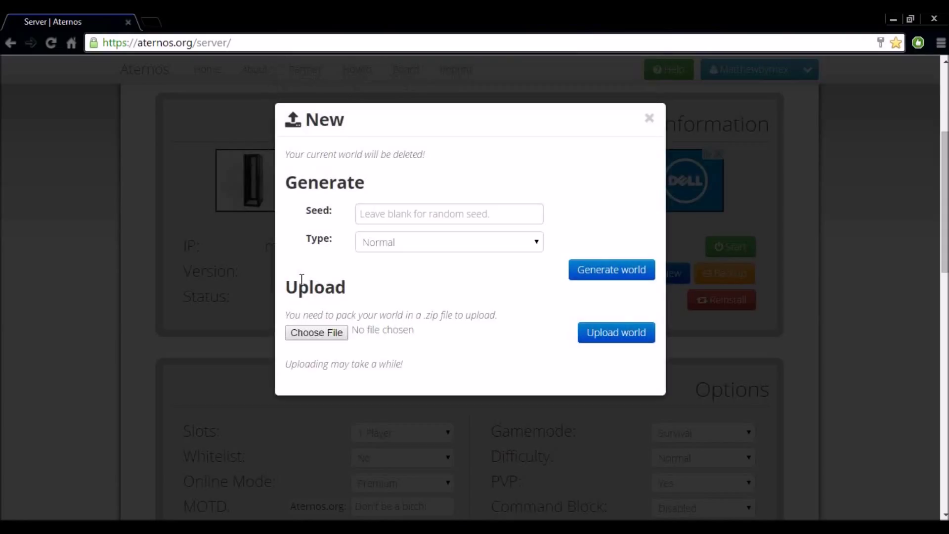
mouse_move(650, 118)
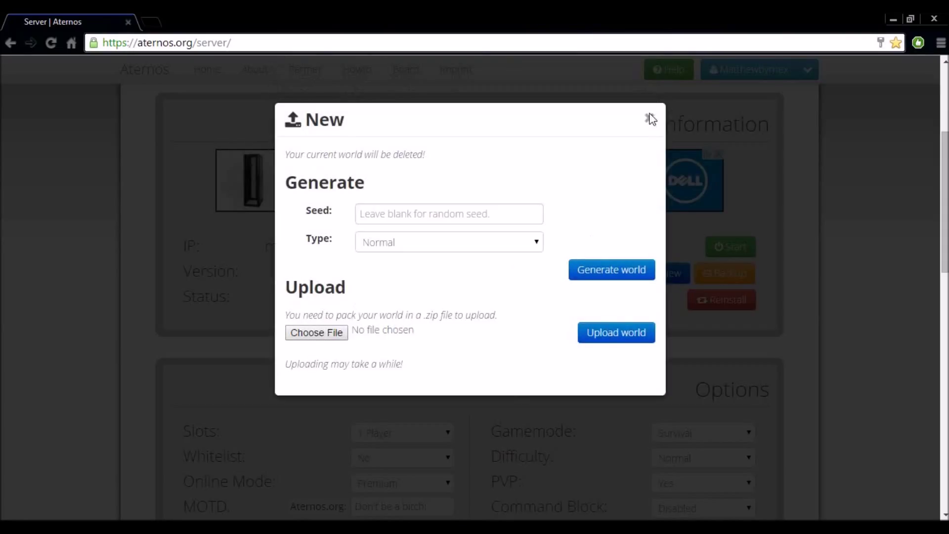
click(648, 119)
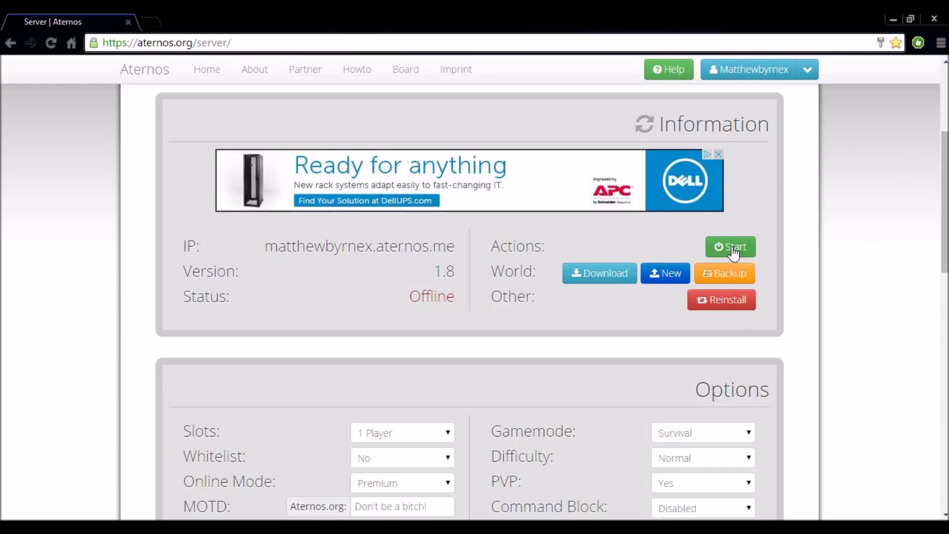
Start the server and wait until it reads Online with bird.aternos.org:46320 and 0/1 players
click(730, 246)
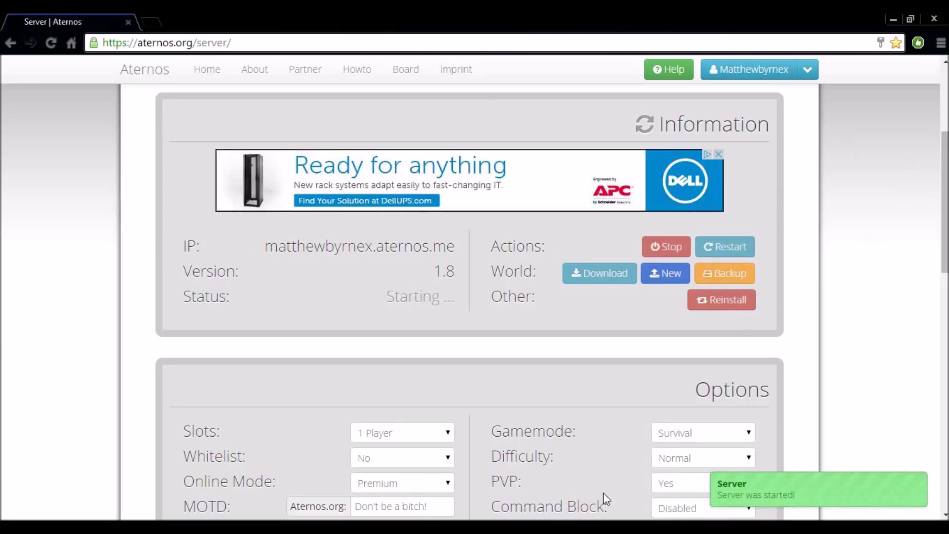
mouse_move(747, 514)
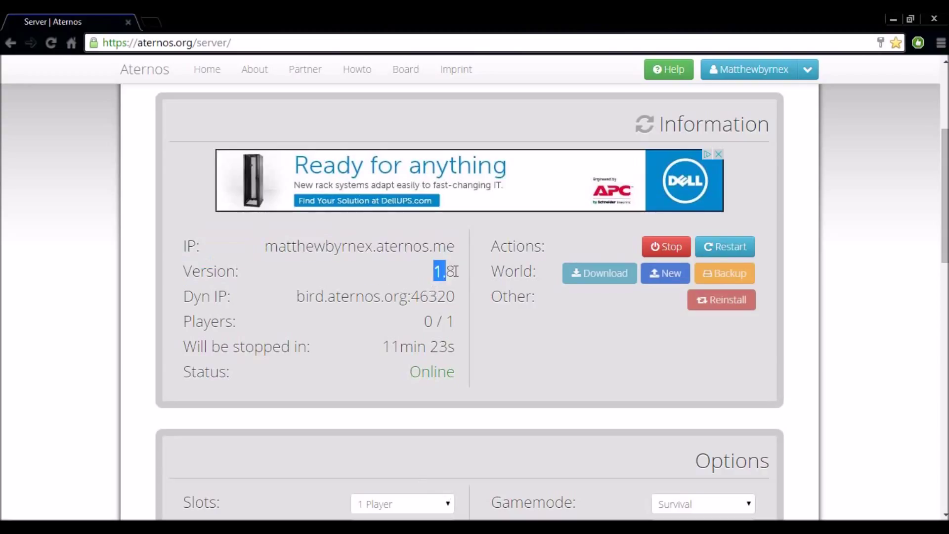
scroll(down, 3)
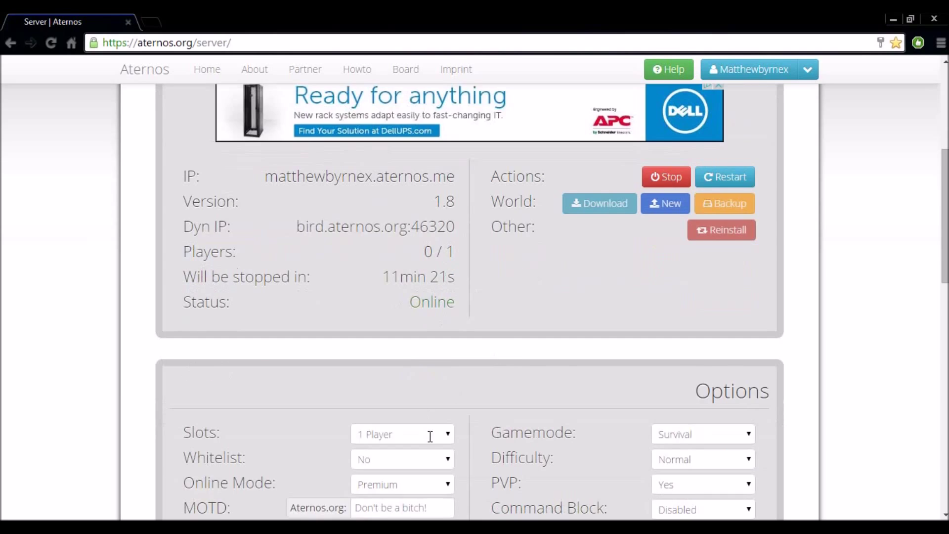
scroll(down, 3)
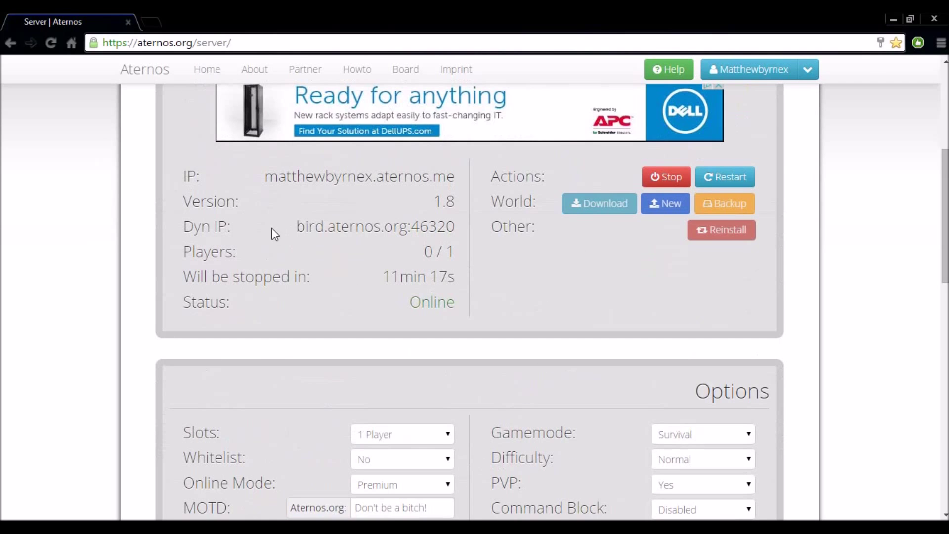
Select and copy the dynamic IP bird.aternos.org:46320 from the server page
double_click(374, 227)
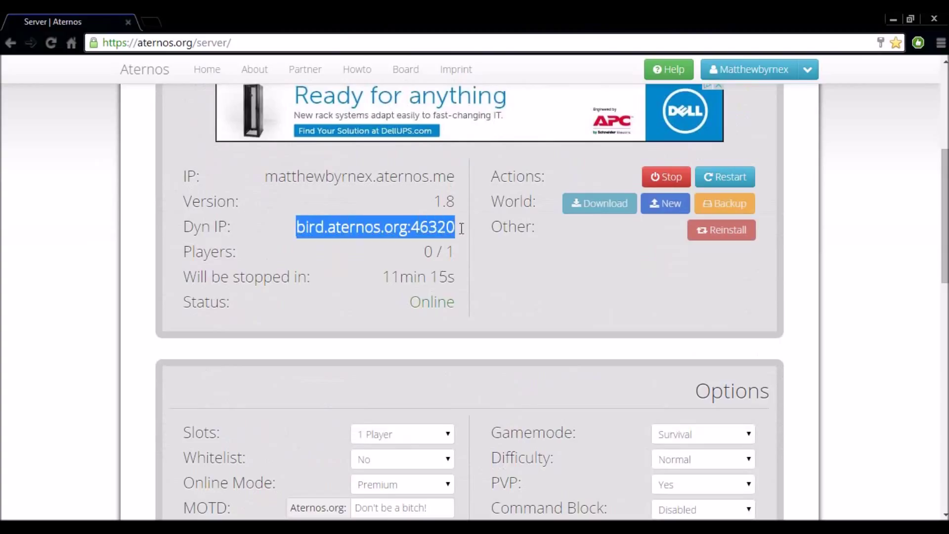
click(426, 251)
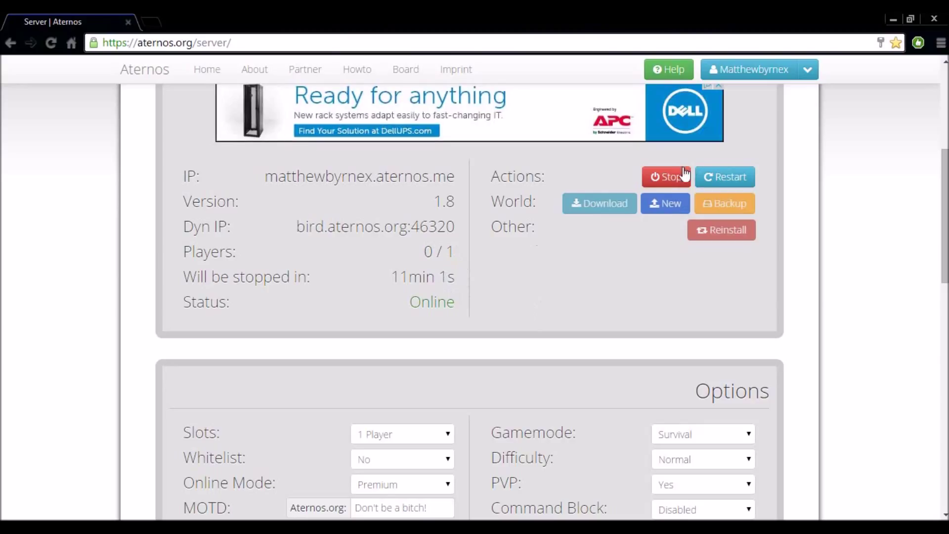
mouse_move(518, 299)
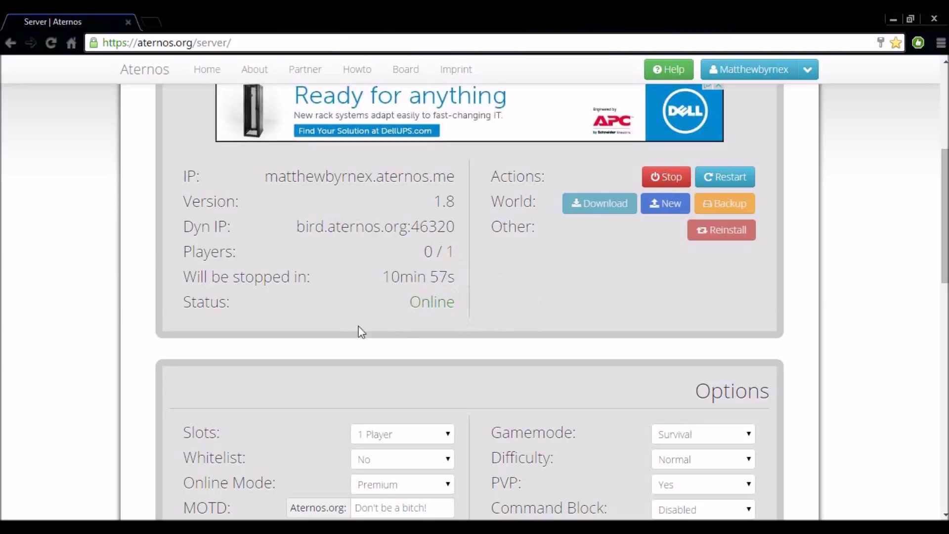
drag(181, 302, 481, 302)
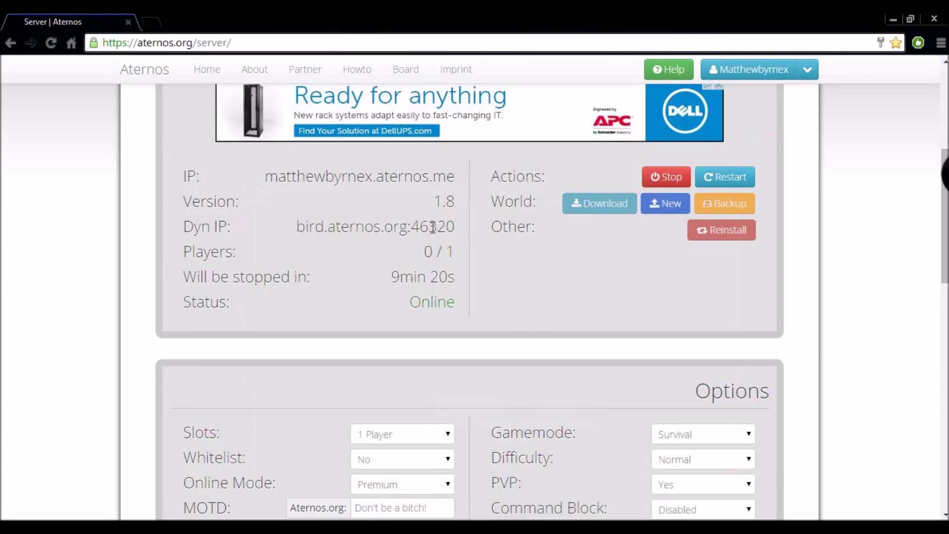
right_click(374, 226)
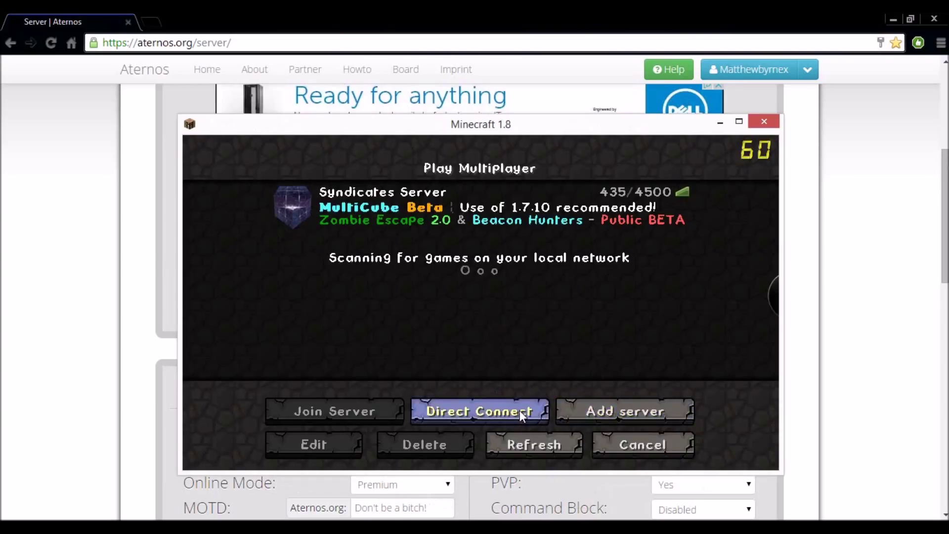
Direct-connect to bird.aternos.org:46320, join the world, and return to the Aternos page
click(479, 411)
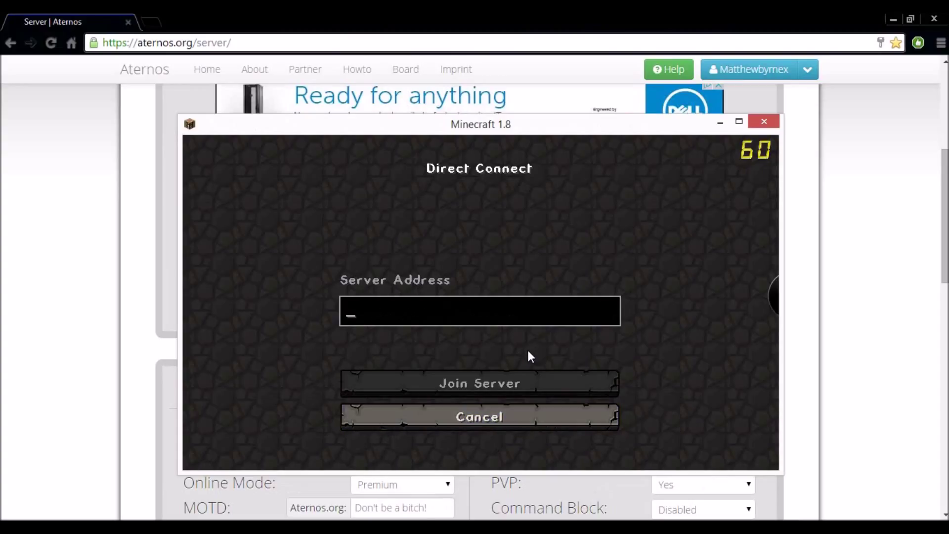
text(bird.aternos.org:46320)
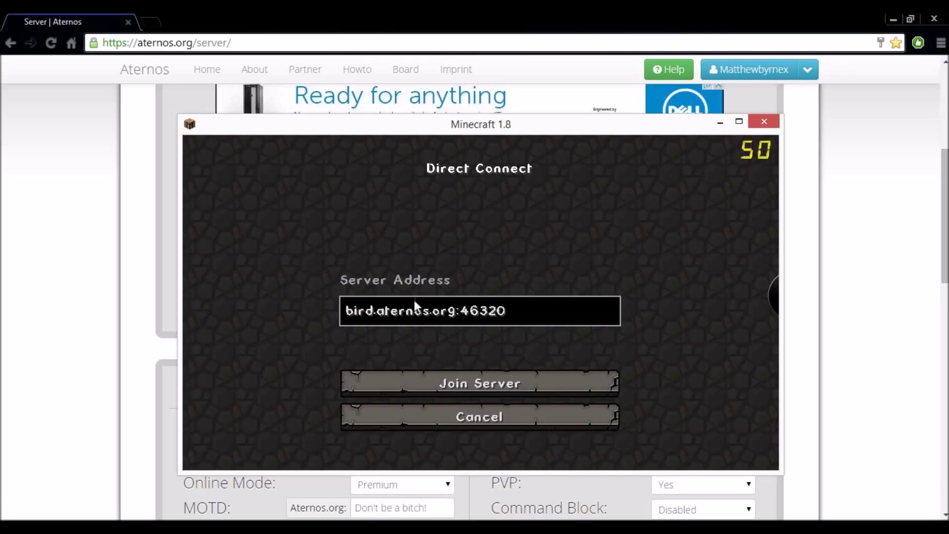
click(479, 383)
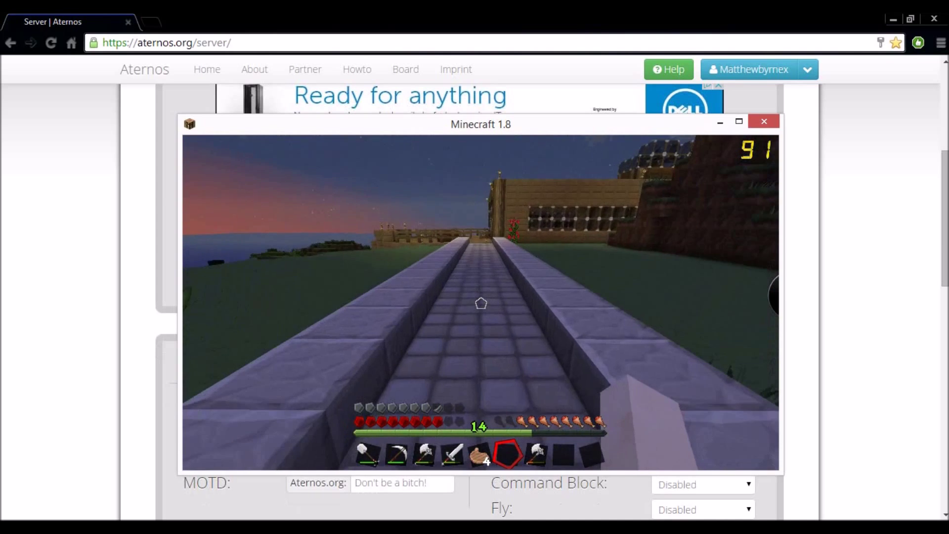
click(763, 121)
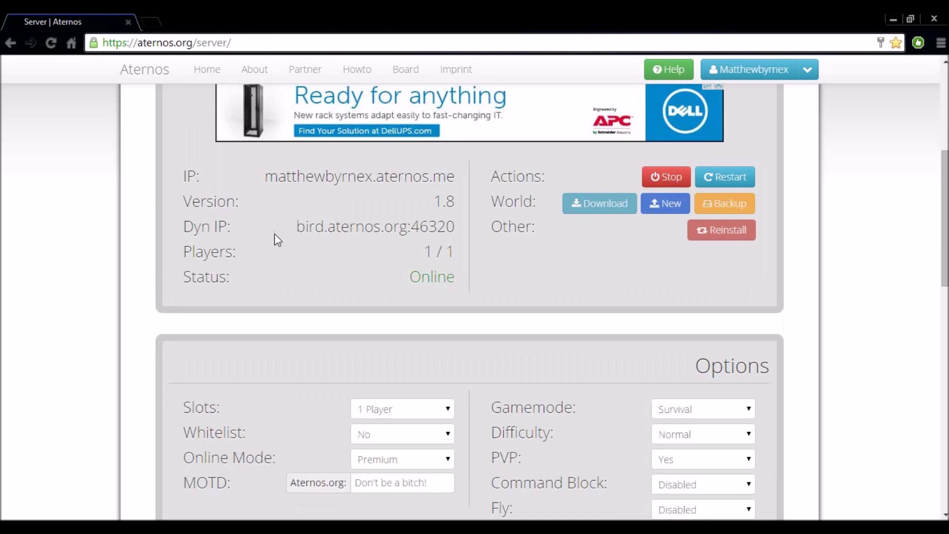
mouse_move(415, 263)
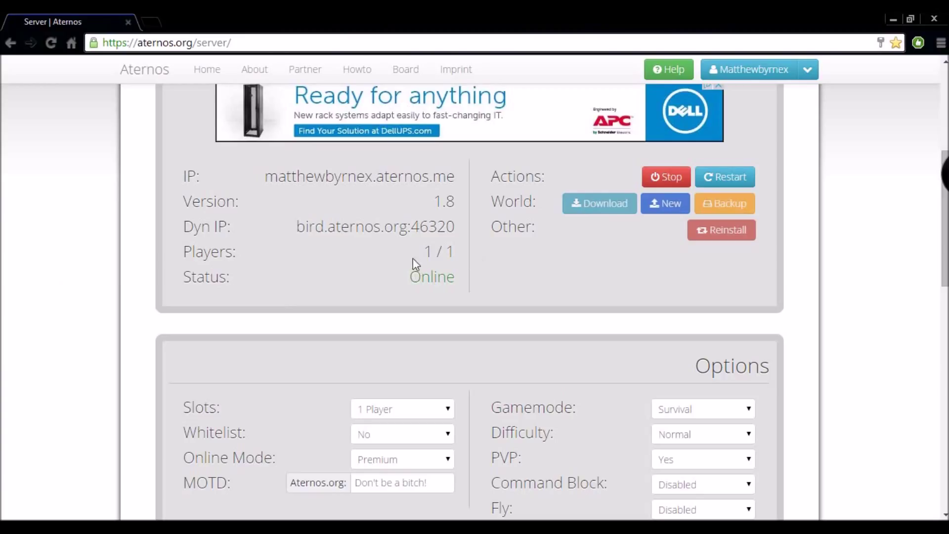
mouse_move(856, 279)
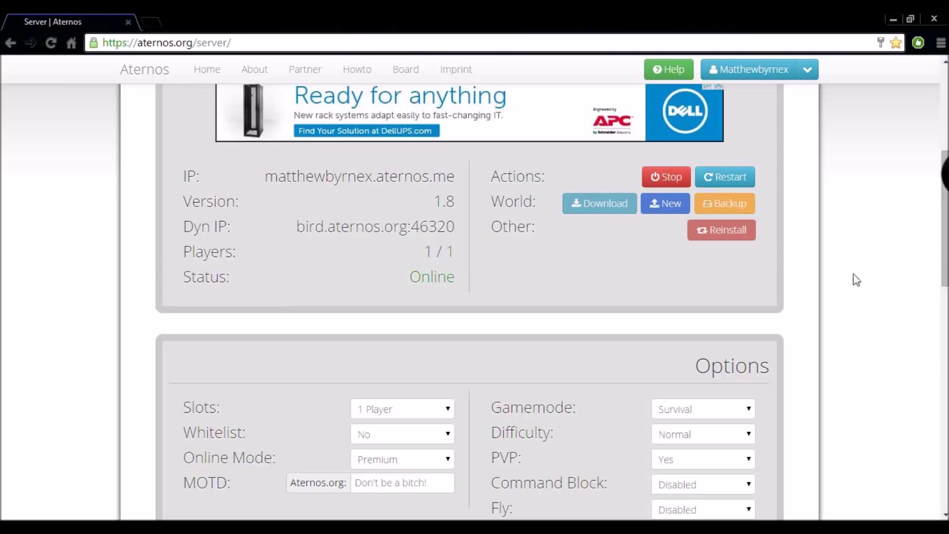
mouse_move(924, 260)
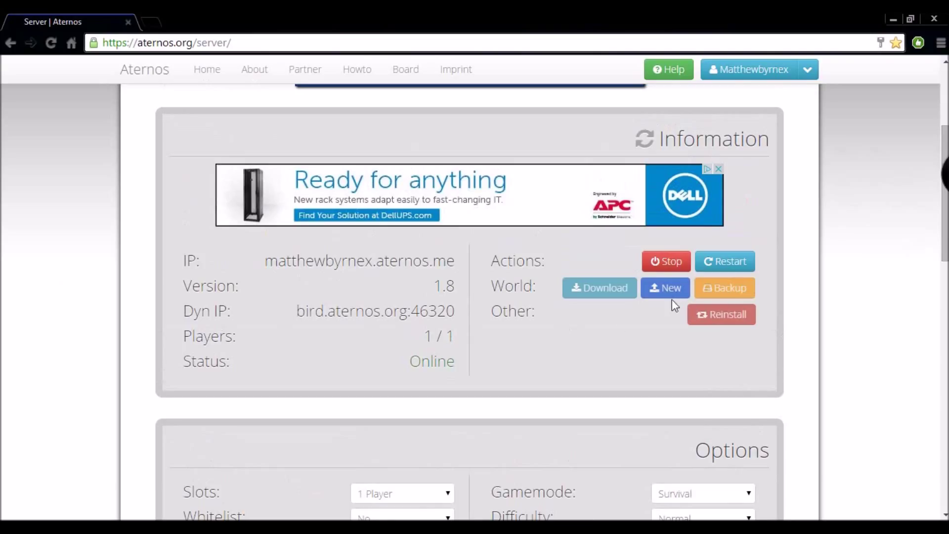
mouse_move(931, 257)
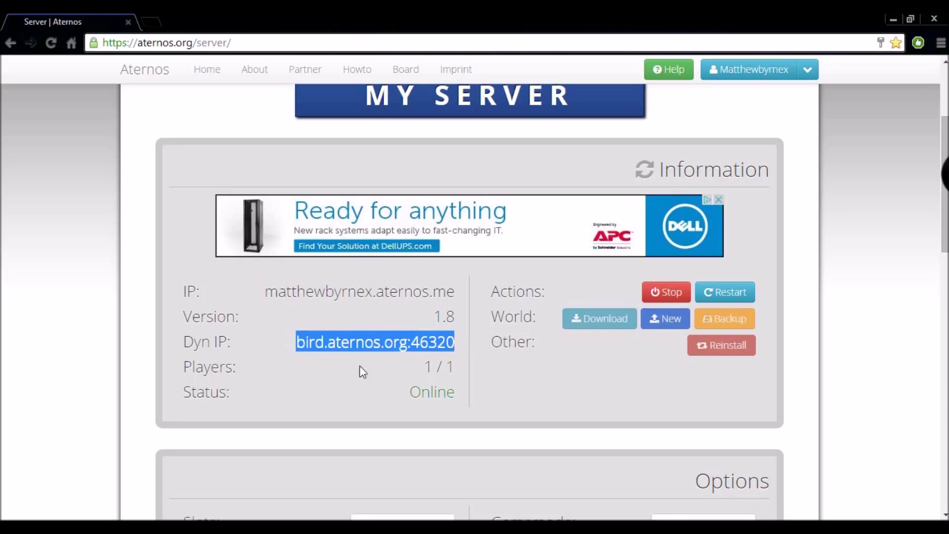
double_click(309, 341)
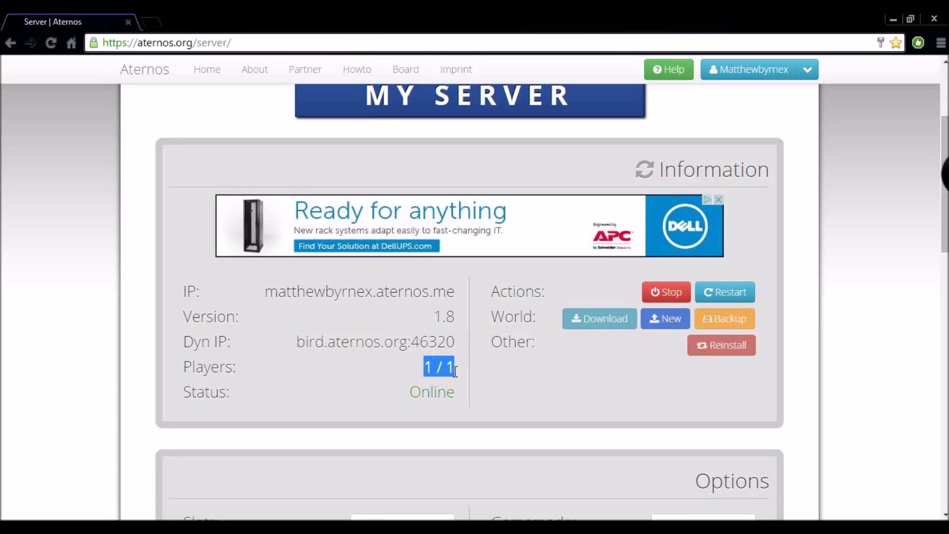
mouse_move(475, 357)
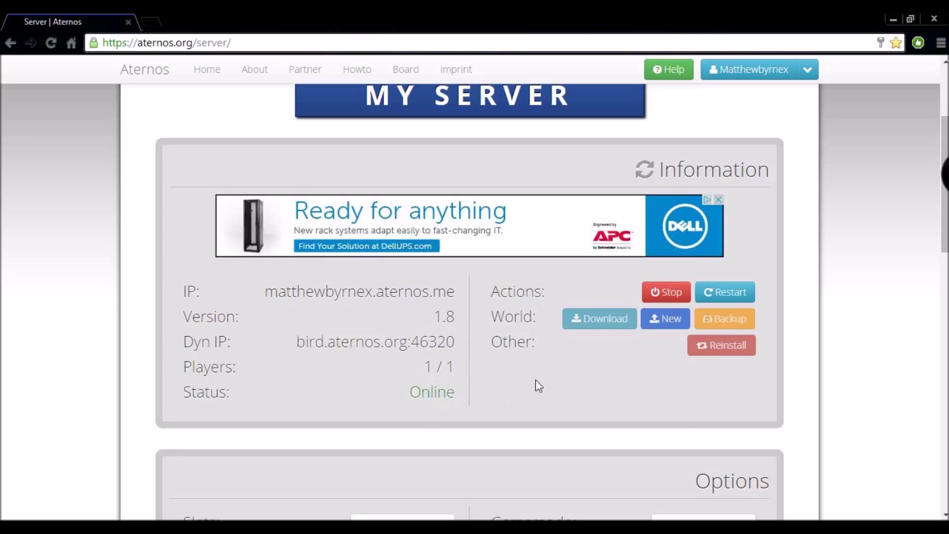
scroll(down, 3)
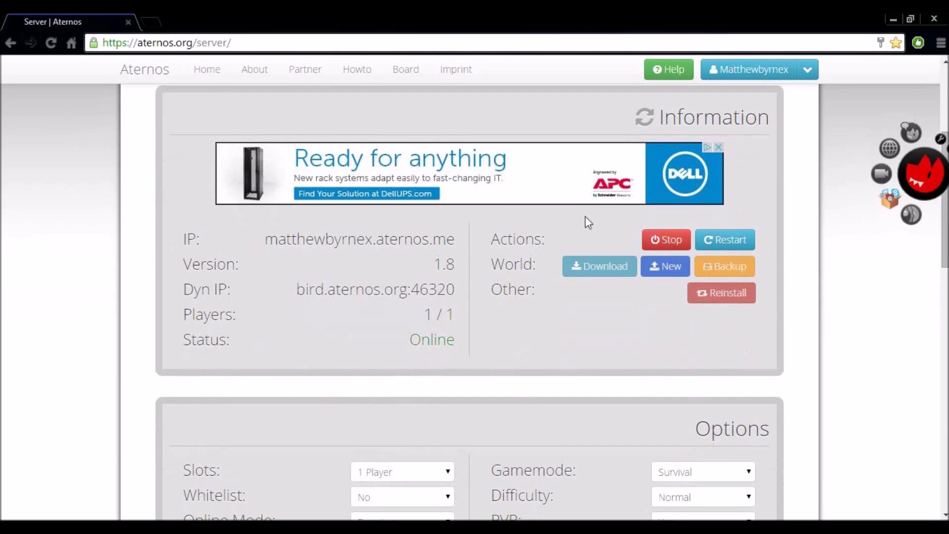
mouse_move(644, 285)
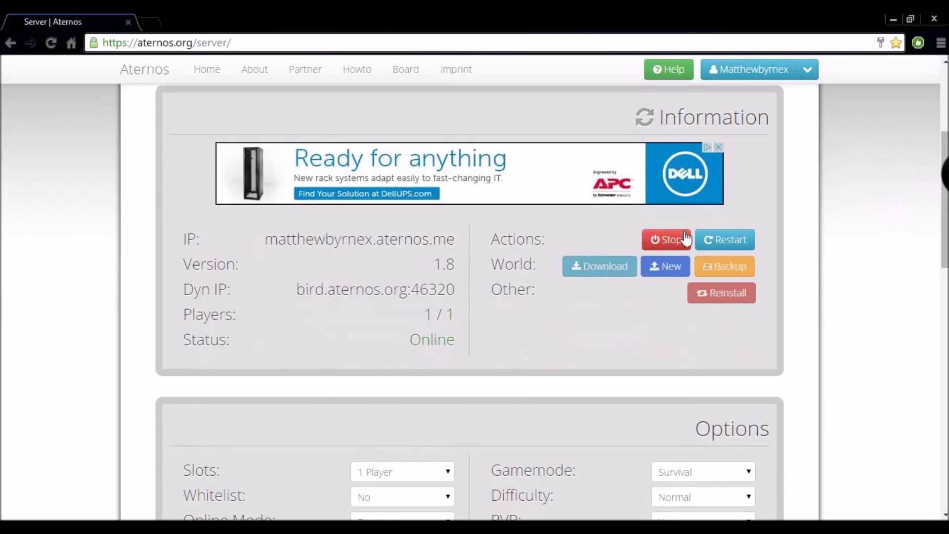
mouse_move(733, 285)
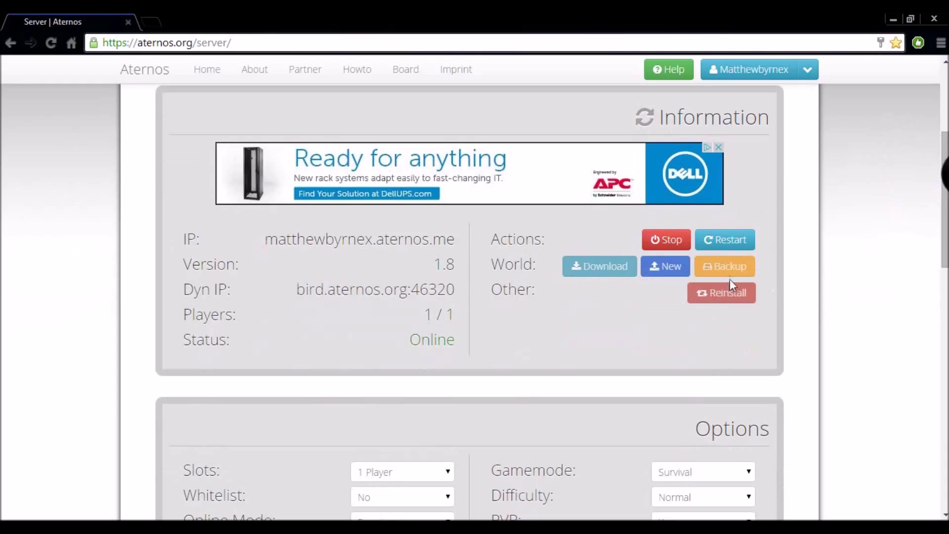
scroll(down, 3)
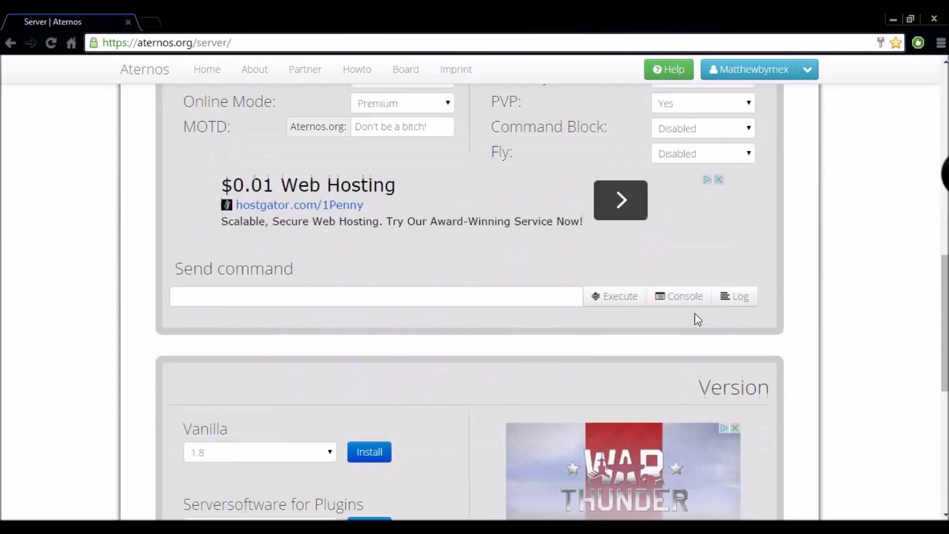